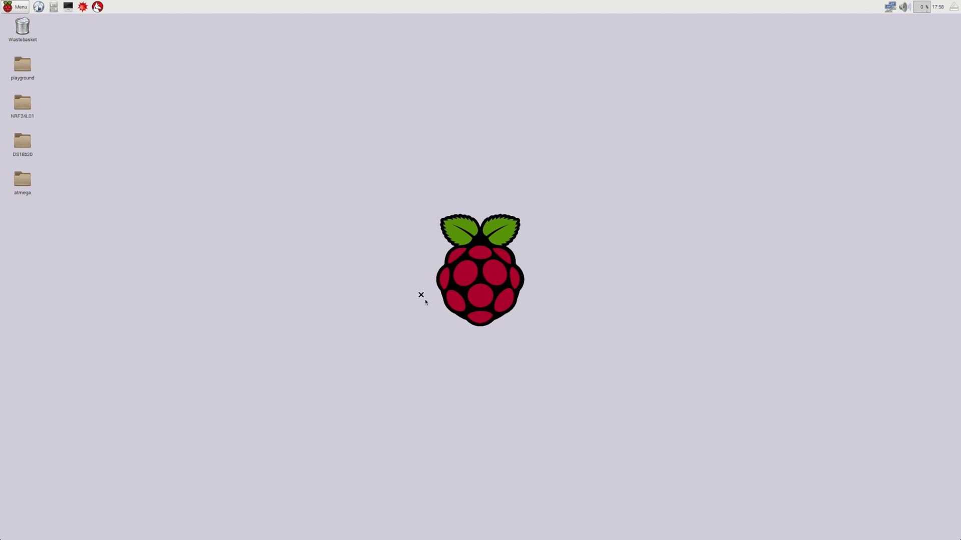
mouse_move(553, 254)
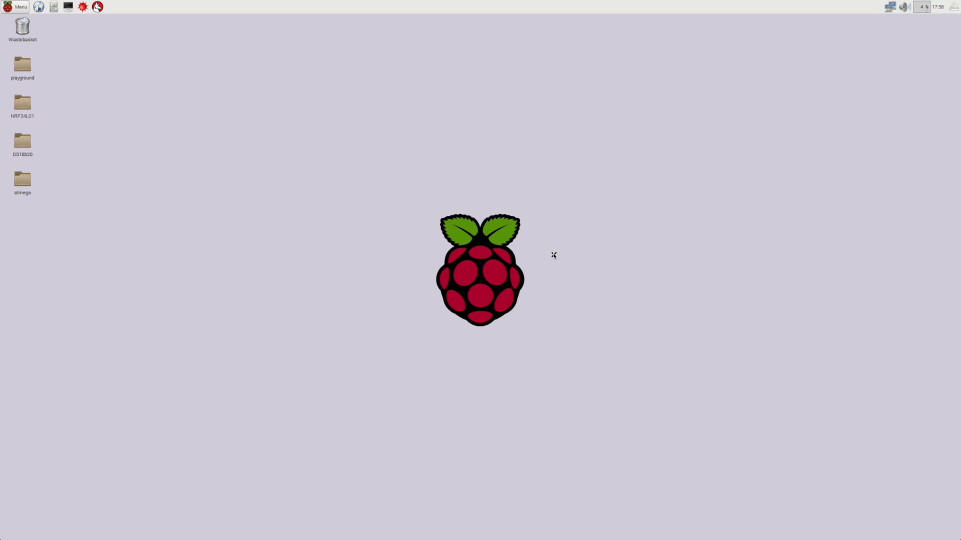
Open the desktop atmega folder to show build-uno, old_files and the Makefile.
click(22, 178)
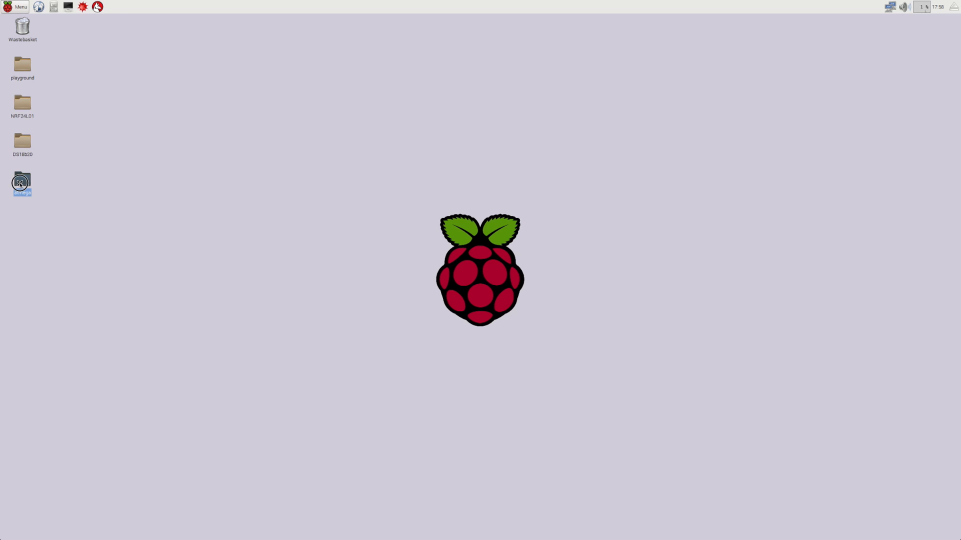
double_click(22, 185)
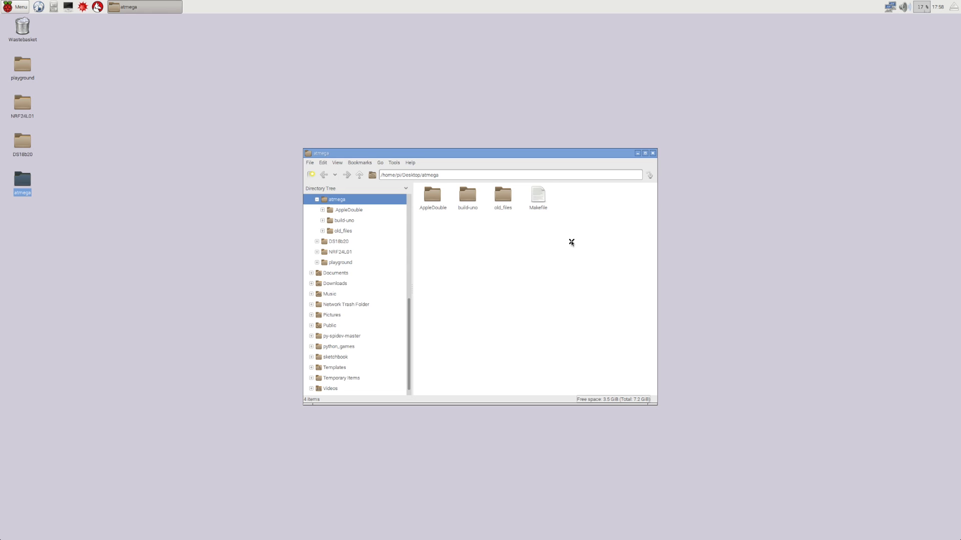
mouse_move(448, 203)
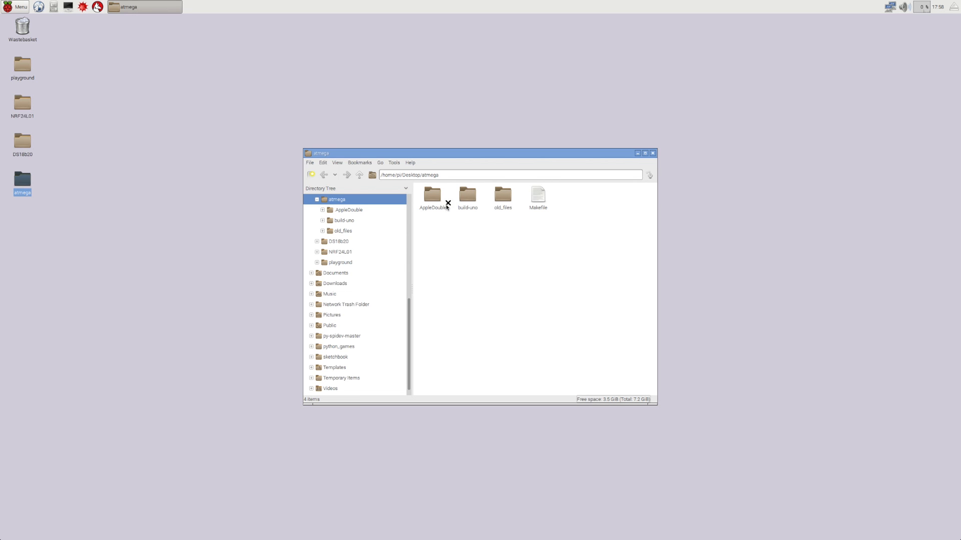
mouse_move(152, 54)
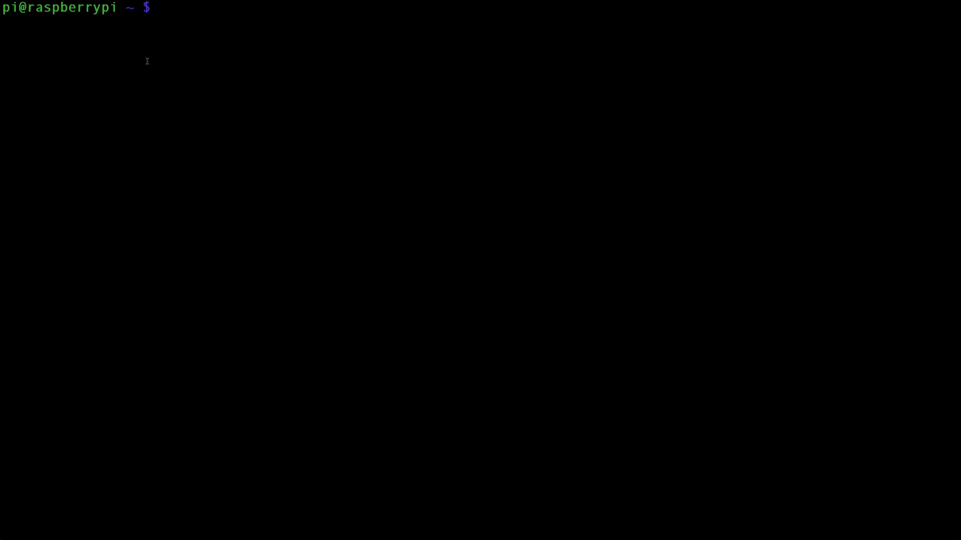
text(sudo rasp)
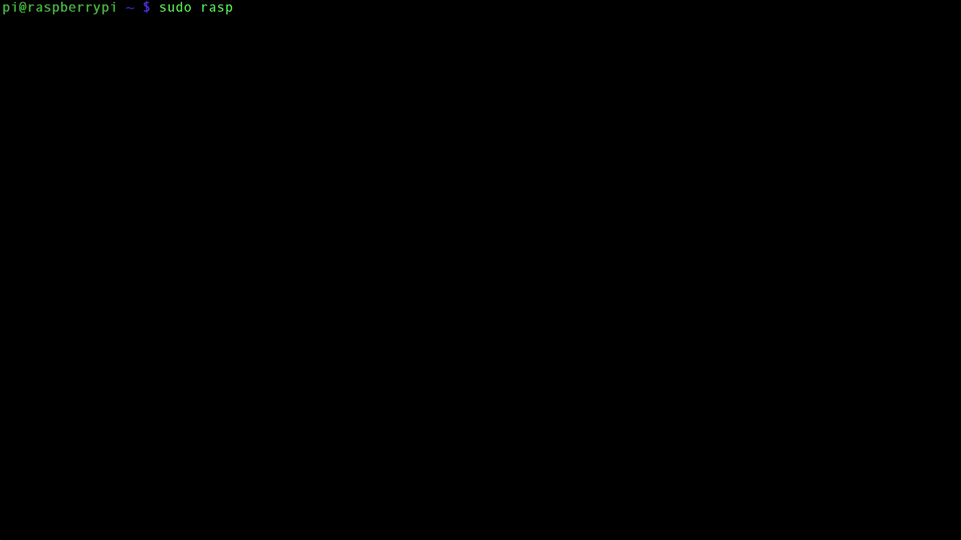
text(i-c)
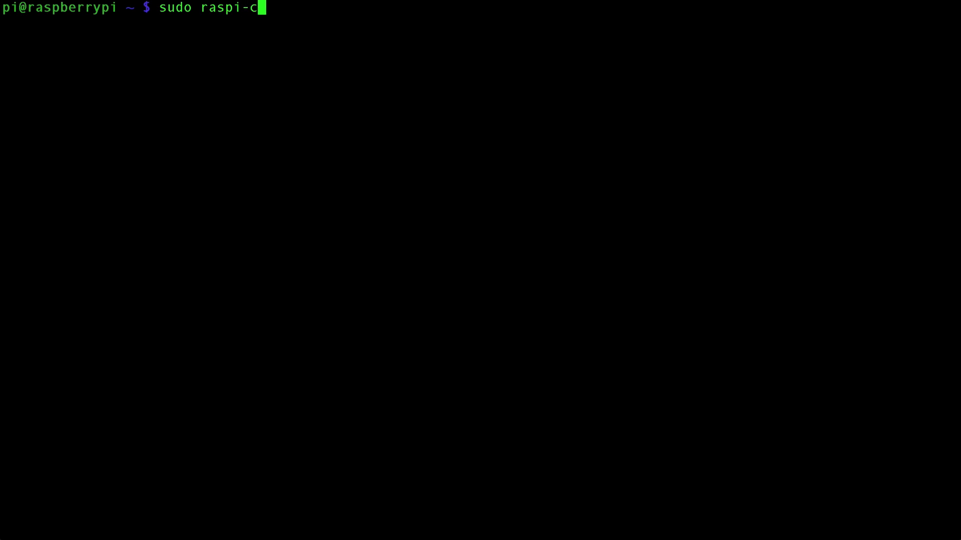
key(Return)
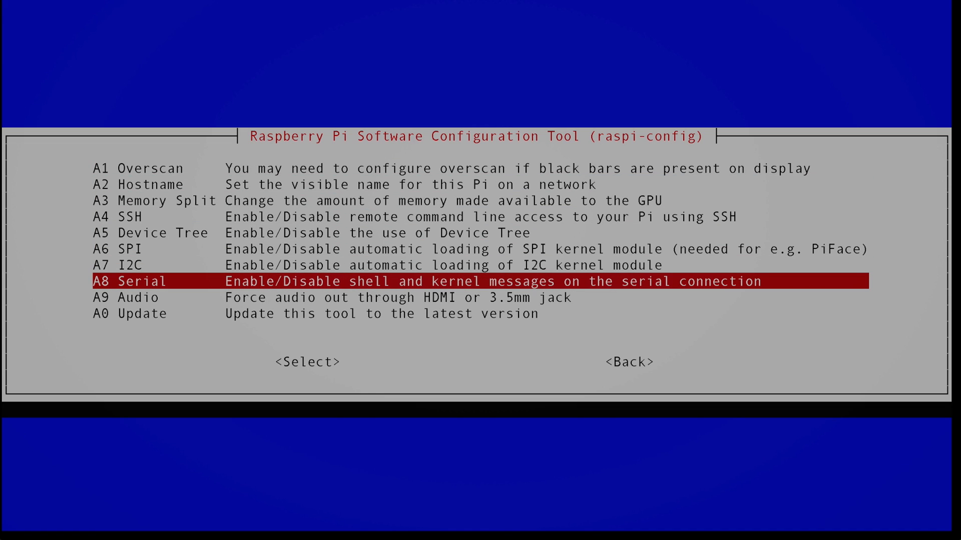
click(308, 361)
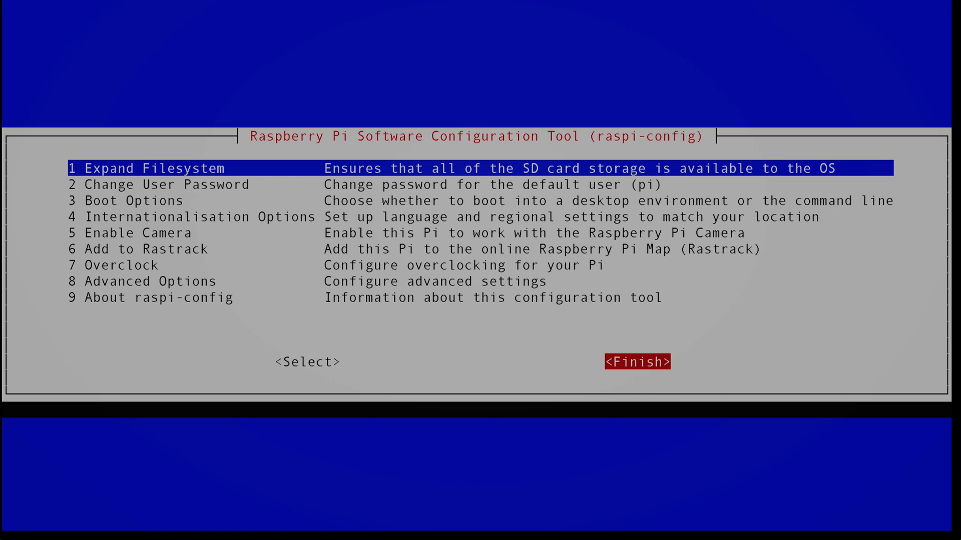
click(636, 361)
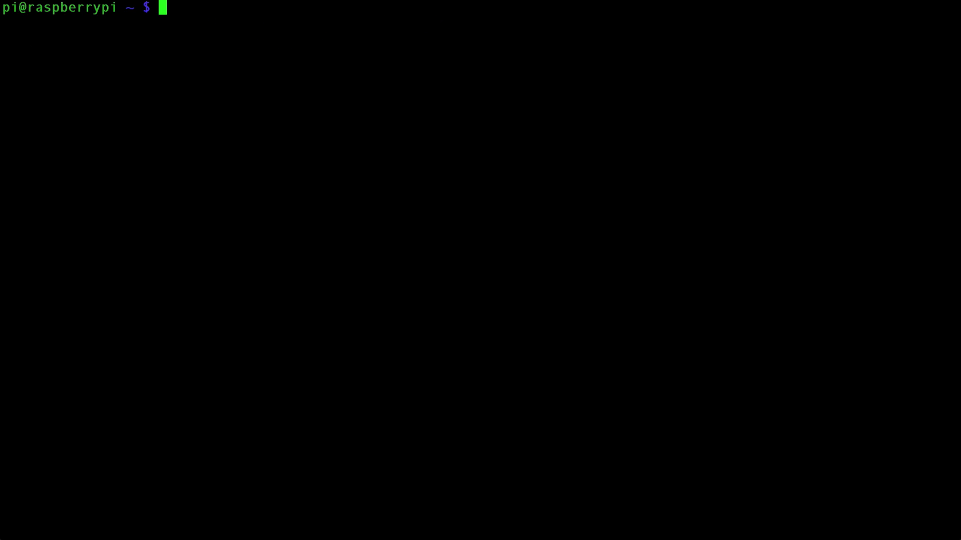
Refresh the package lists with sudo apt-get update.
text(sudo)
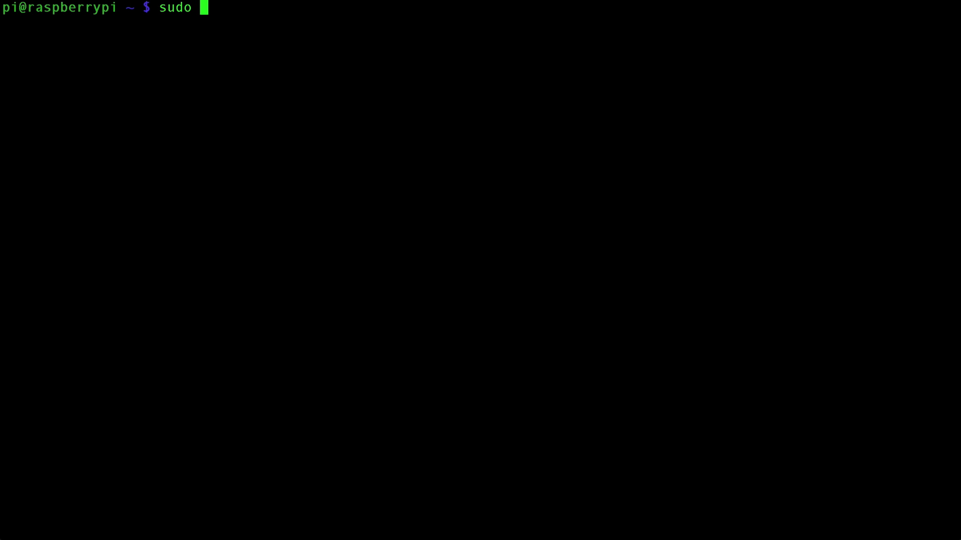
text(apt-get)
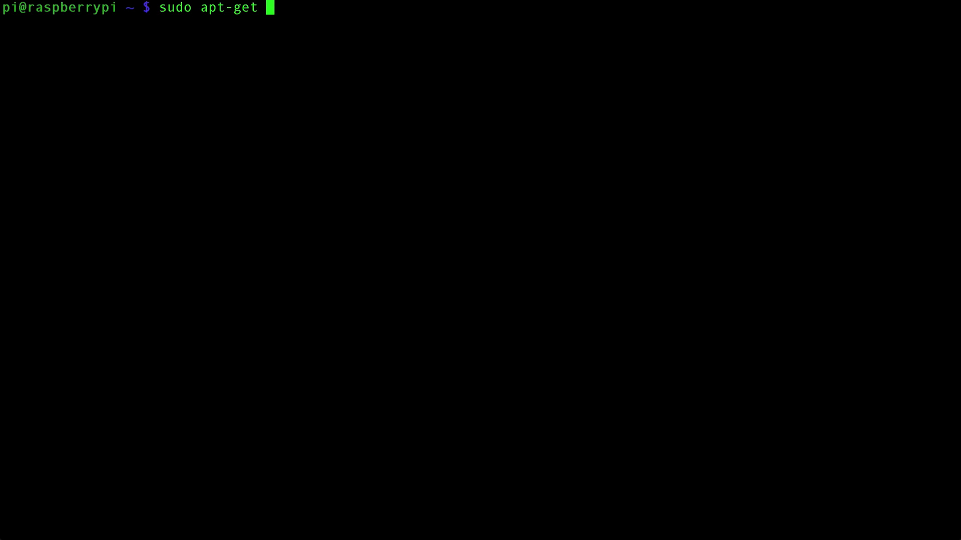
text(update)
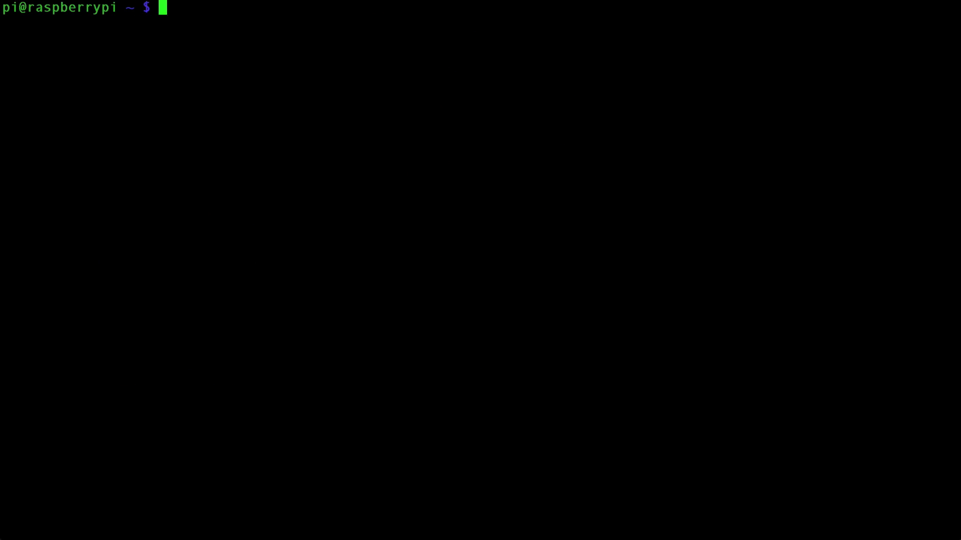
Install minicom with sudo apt-get install minicom, then clear the screen.
text(su)
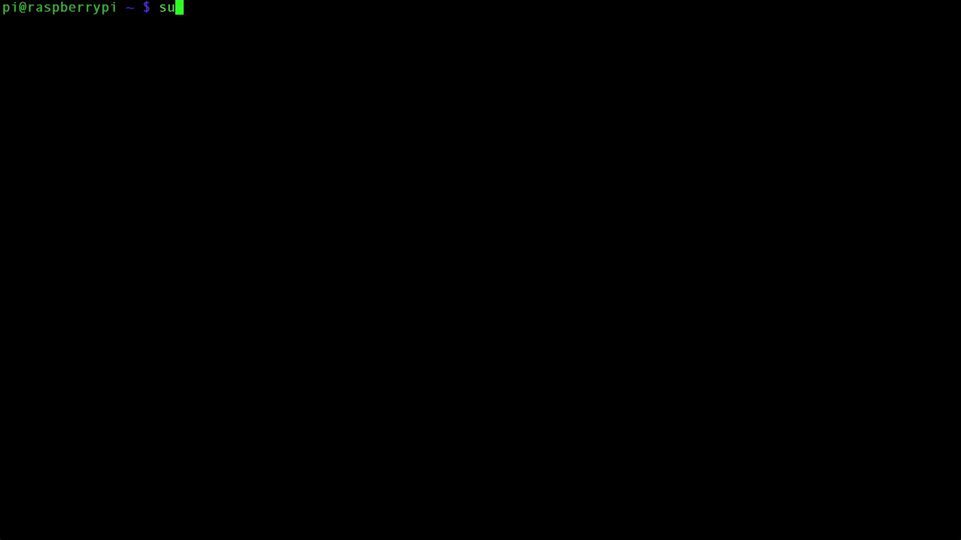
text(do ap)
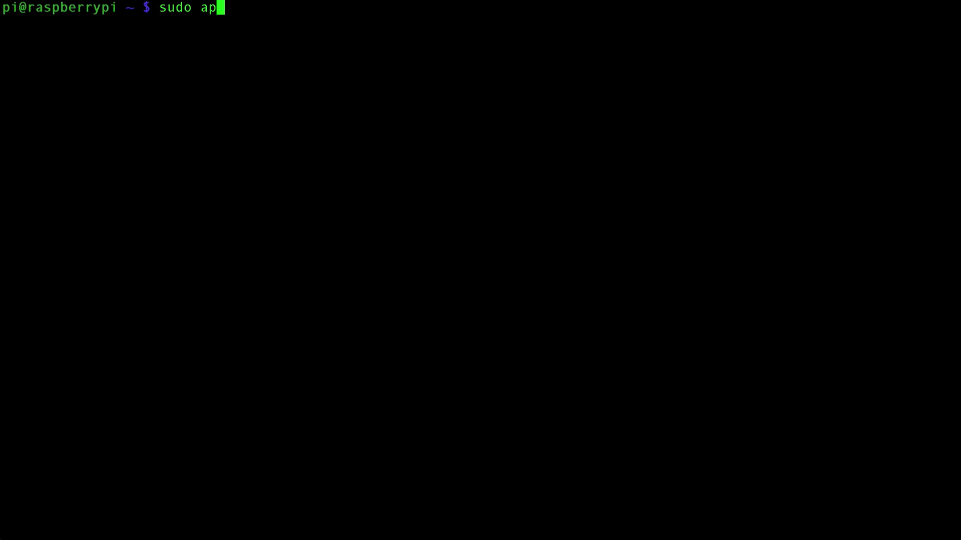
text(t-get i)
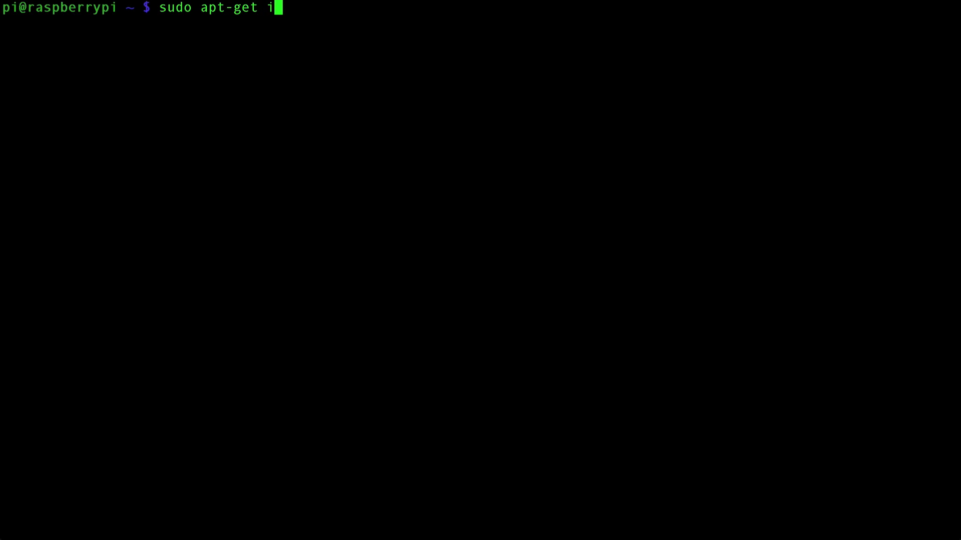
text(nstall minic)
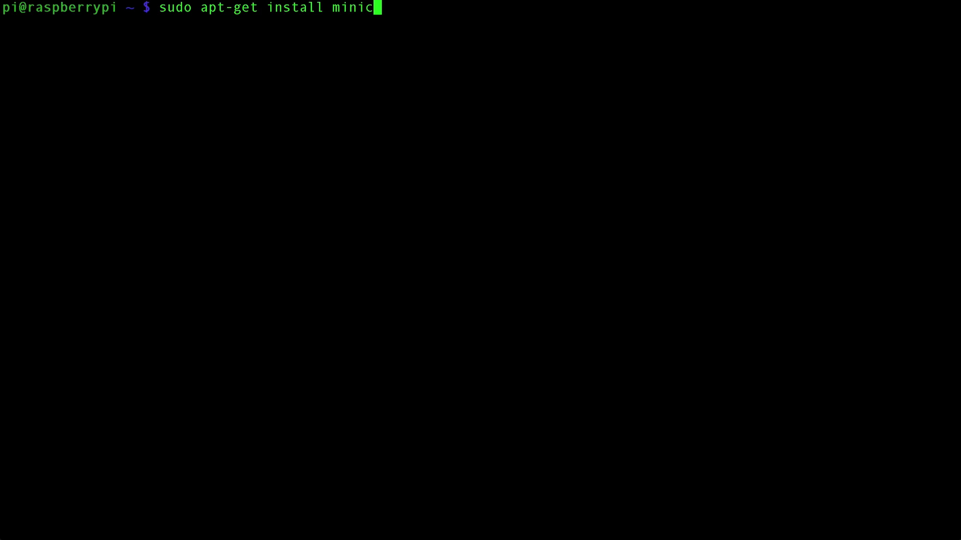
text(om)
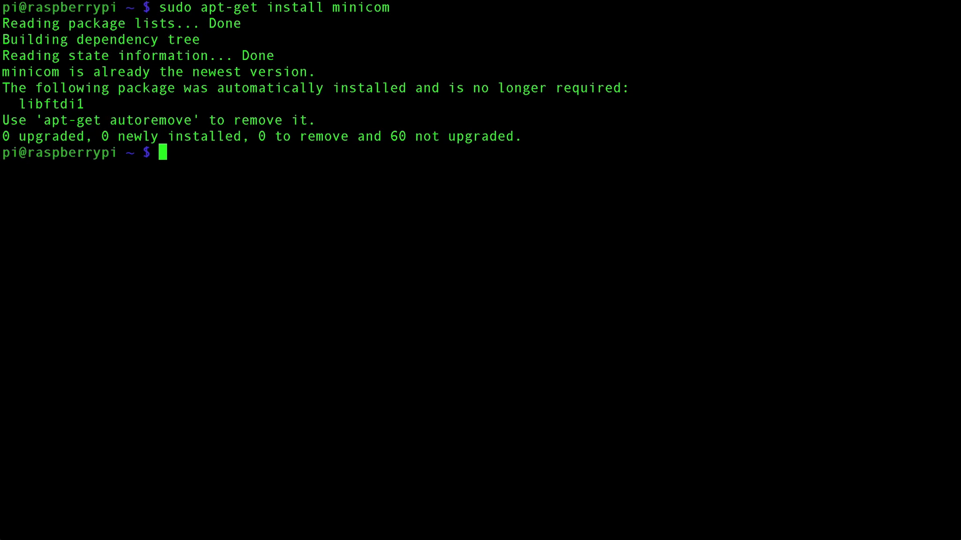
text(clear)
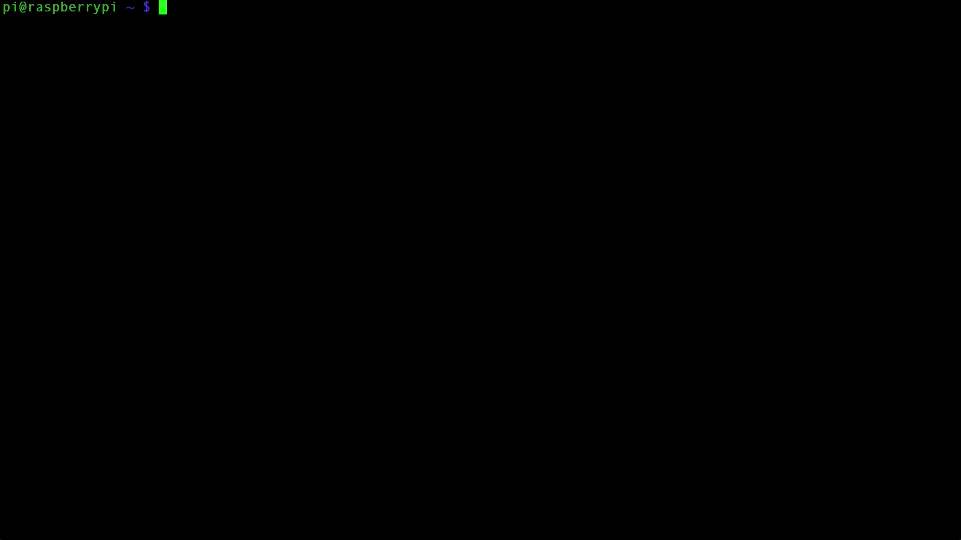
Change into Desktop/atmega and list its files.
text(cd Desk)
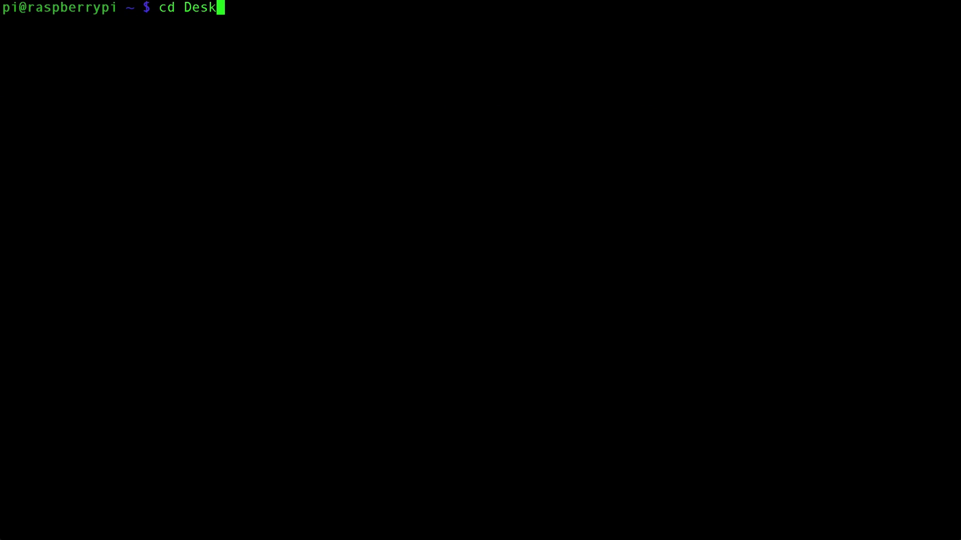
text(top/a)
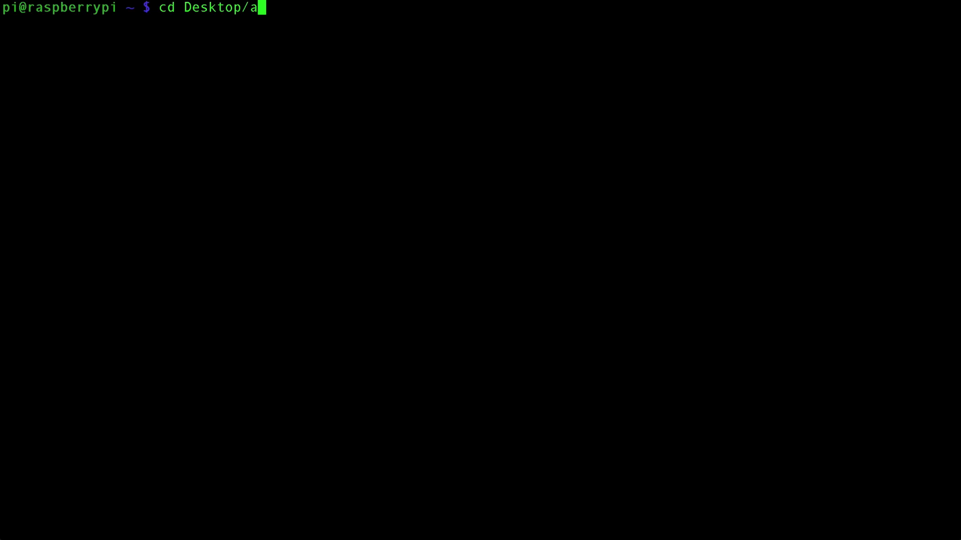
text(tmega)
text(ls)
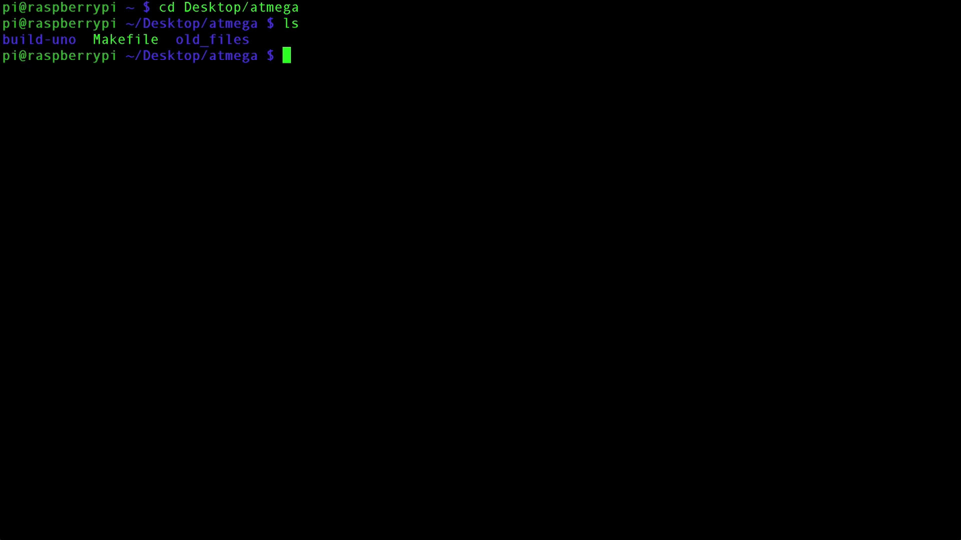
Start a new serialTest.ino file in nano.
text(nano ser)
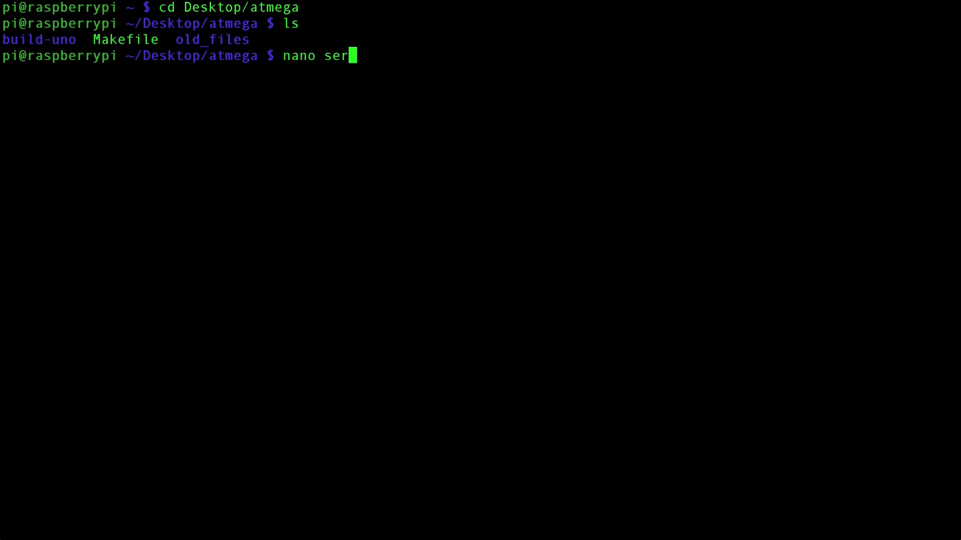
text(ialTest.)
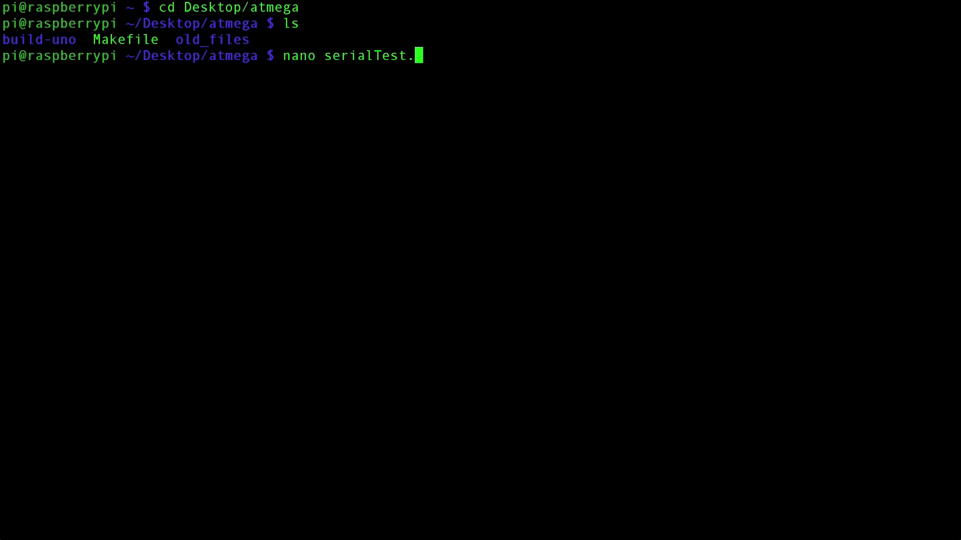
text(ino)
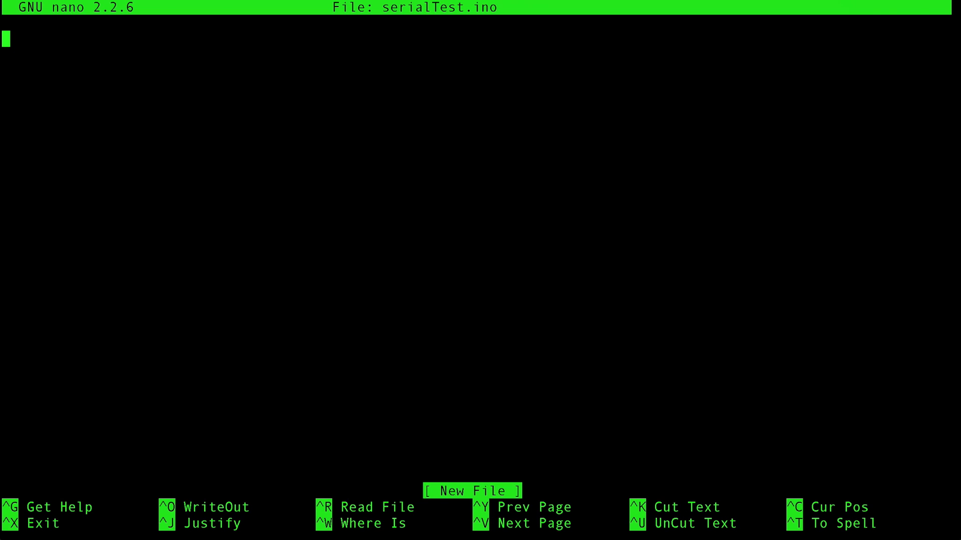
Write setup() that starts Serial at 9600 baud.
text(void)
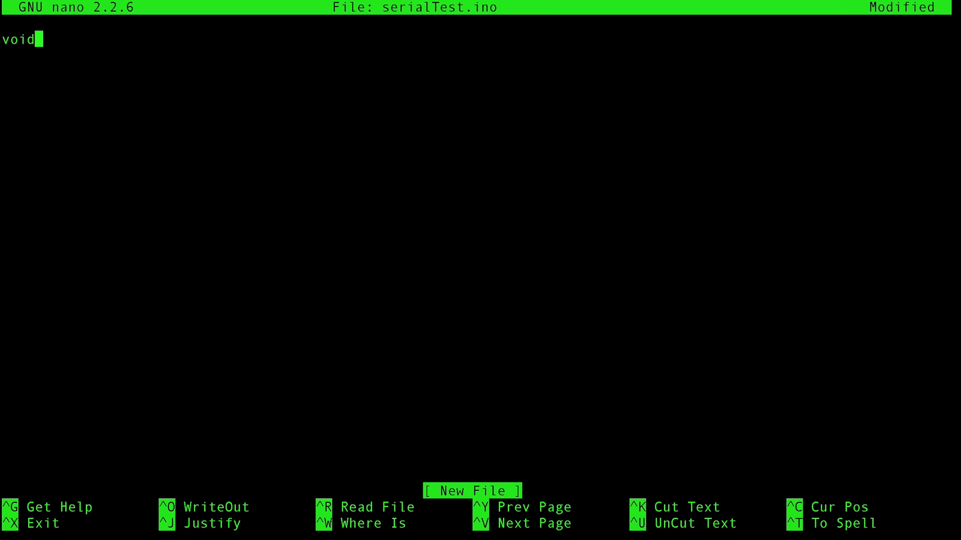
text(setup())
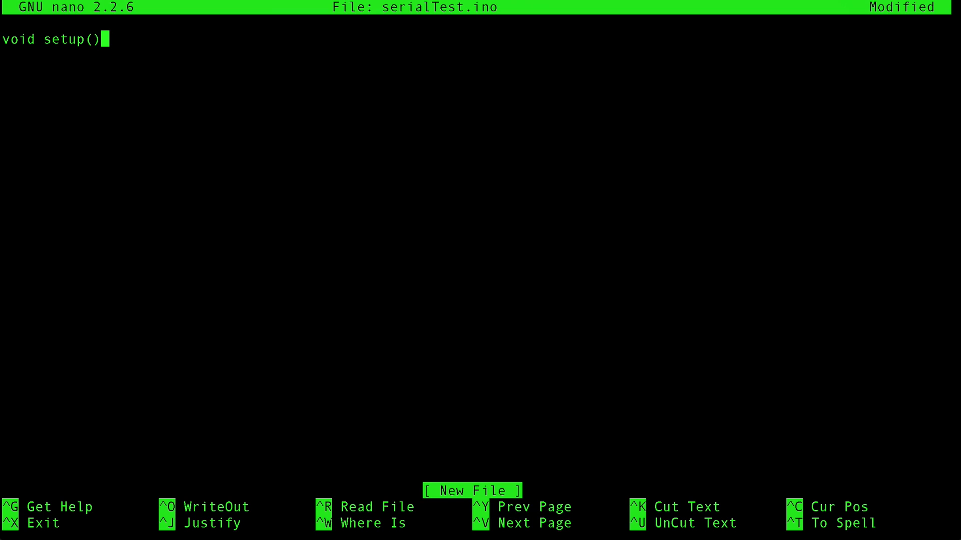
text({)
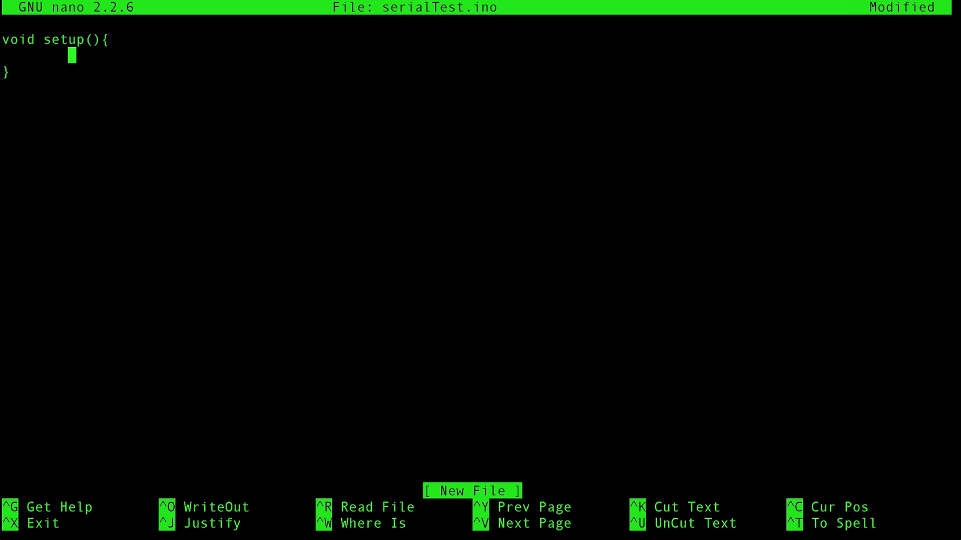
text(Serial.begin(9600) ;)
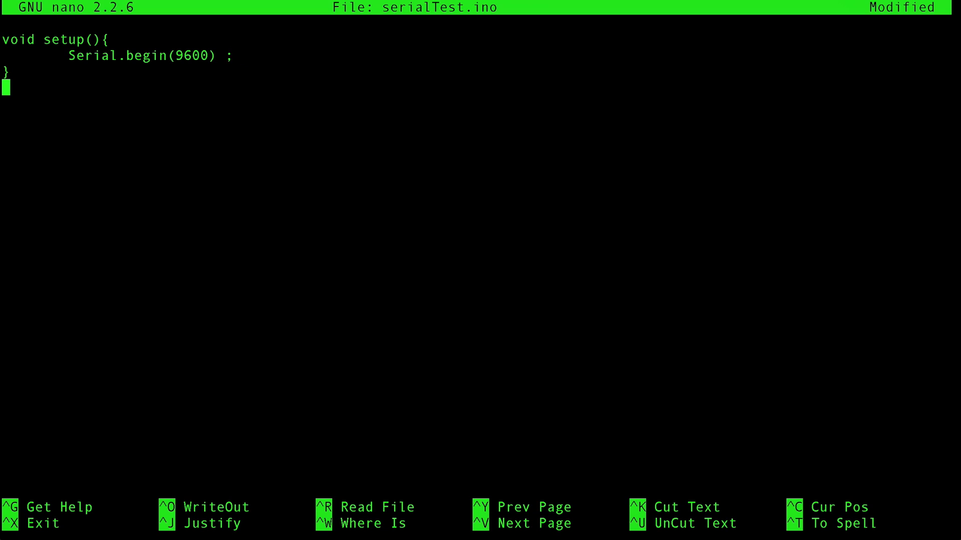
Add loop() that reads Serial.read() into int message when Serial.available().
text(void loop(){)
text(})
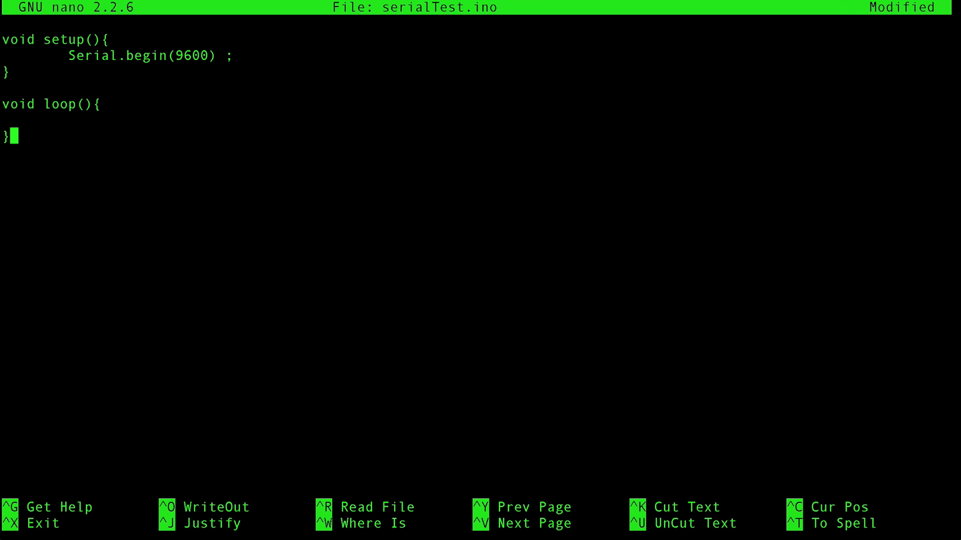
text(if)
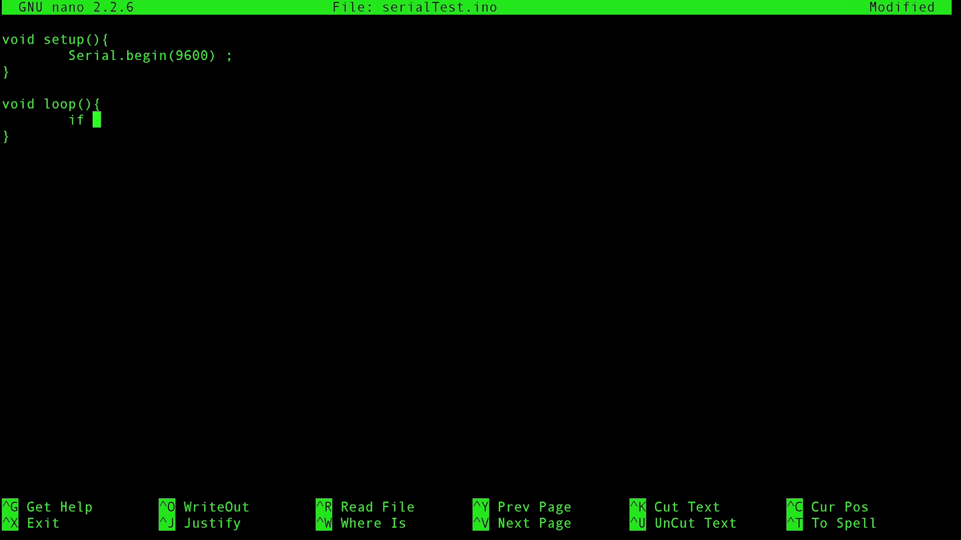
text((Serial.av)
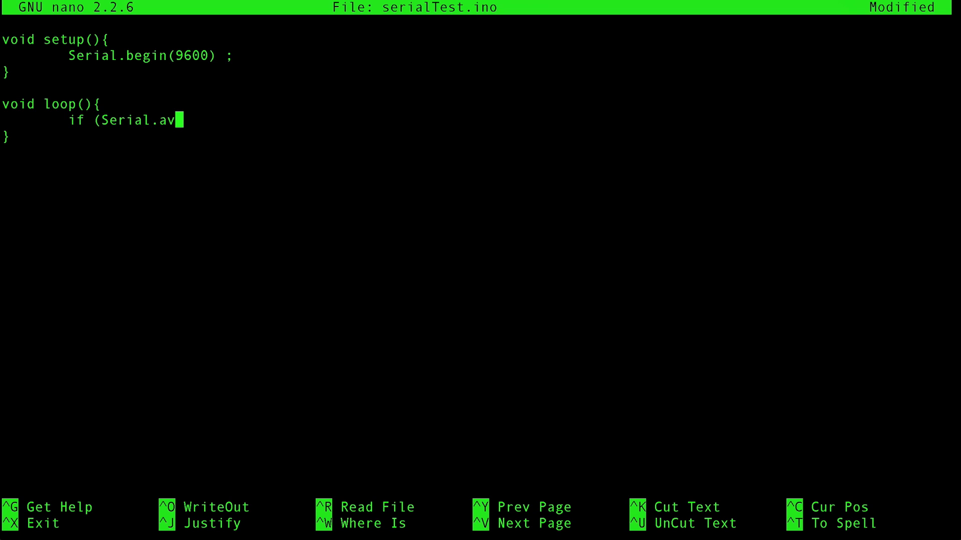
text(ailable())
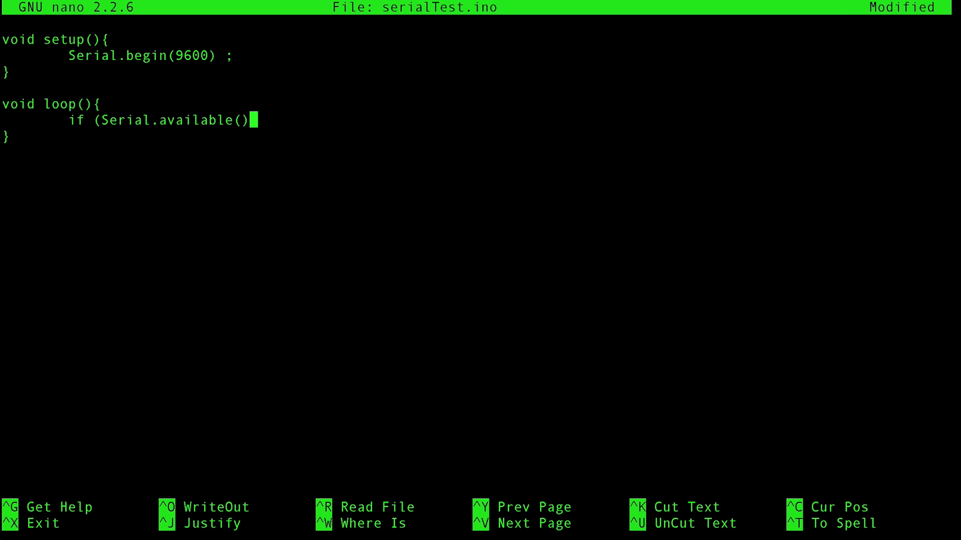
text({)
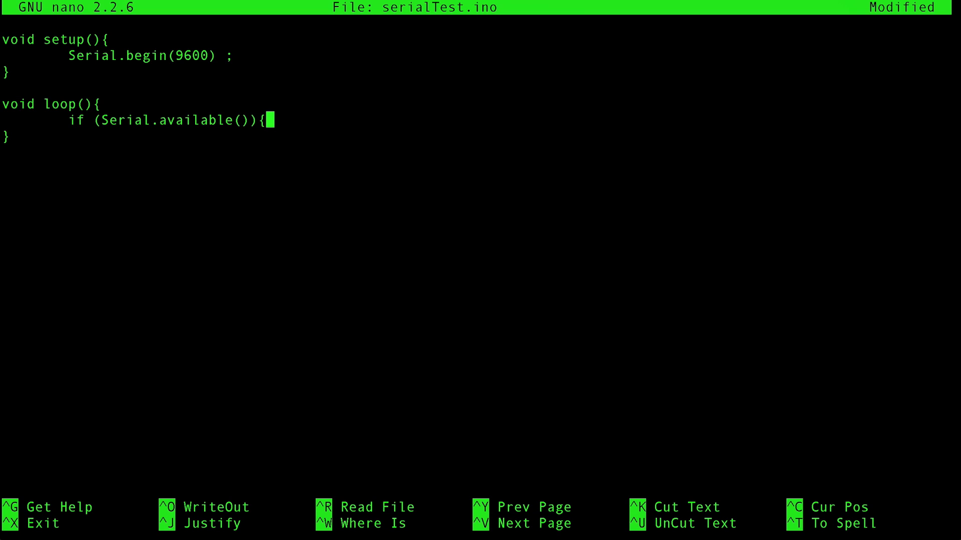
key(Enter)
text(})
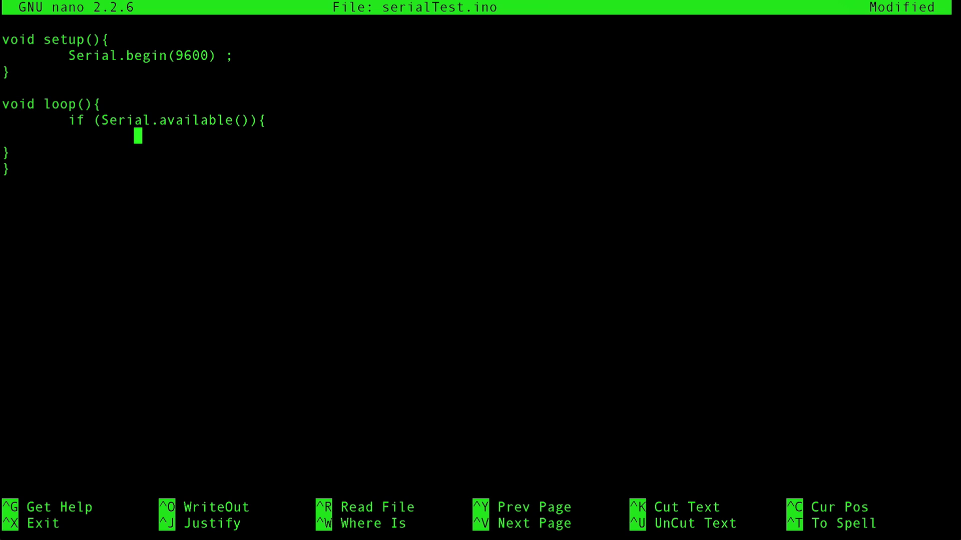
text(int message)
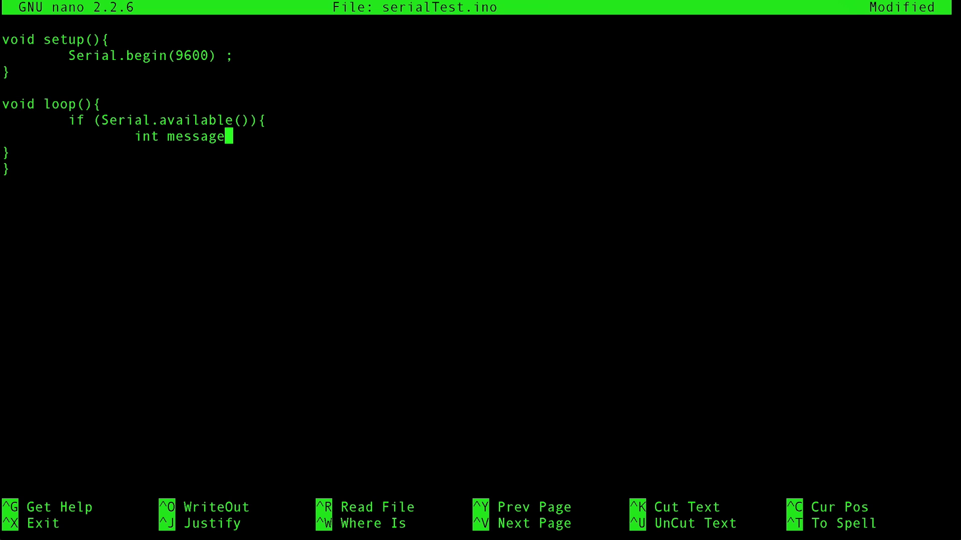
text(=)
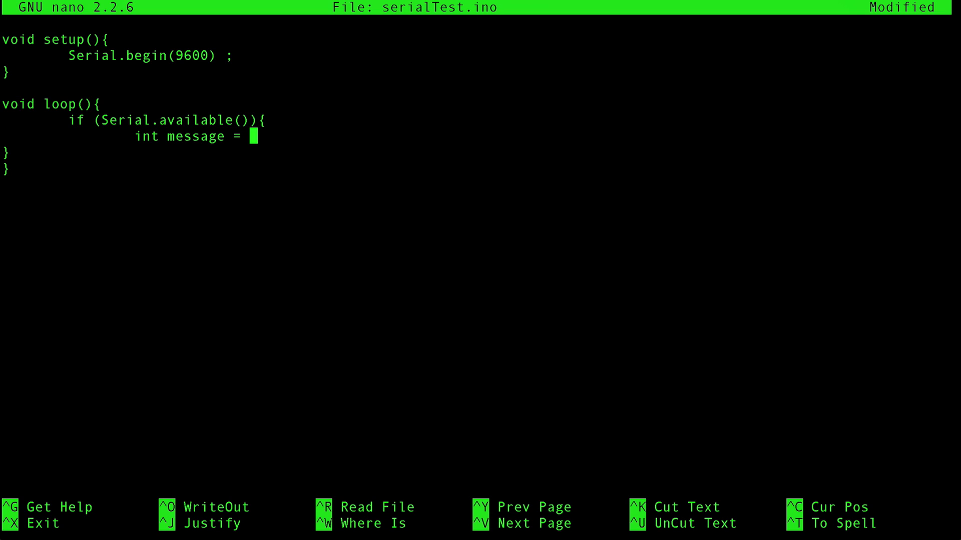
text(Serial.read() ;)
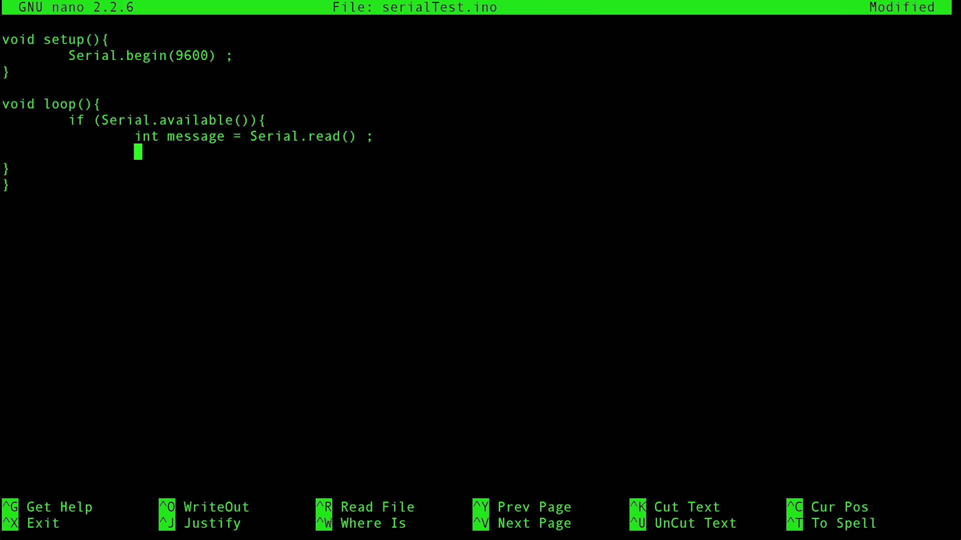
Print "Character received is: " and the message in DEC, then exit nano.
text(S)
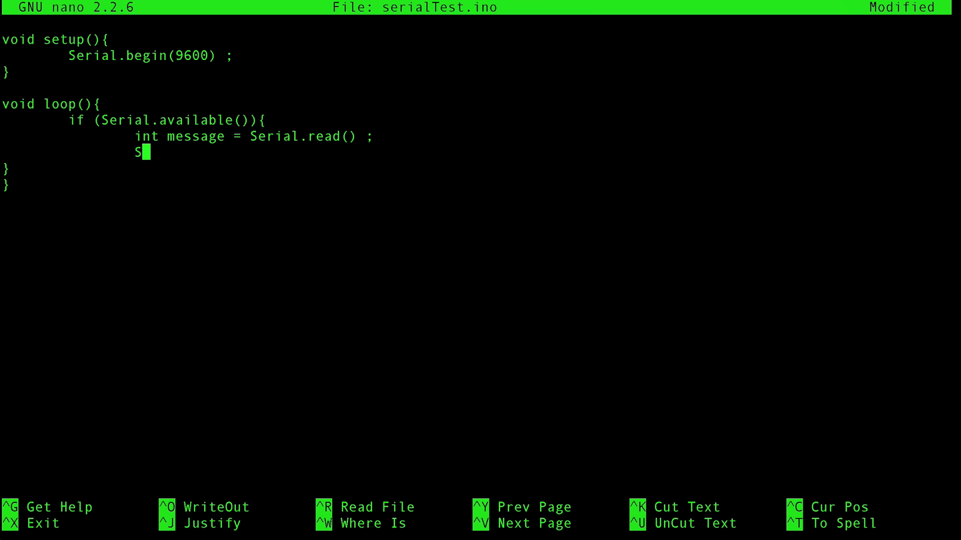
text(erial.print)
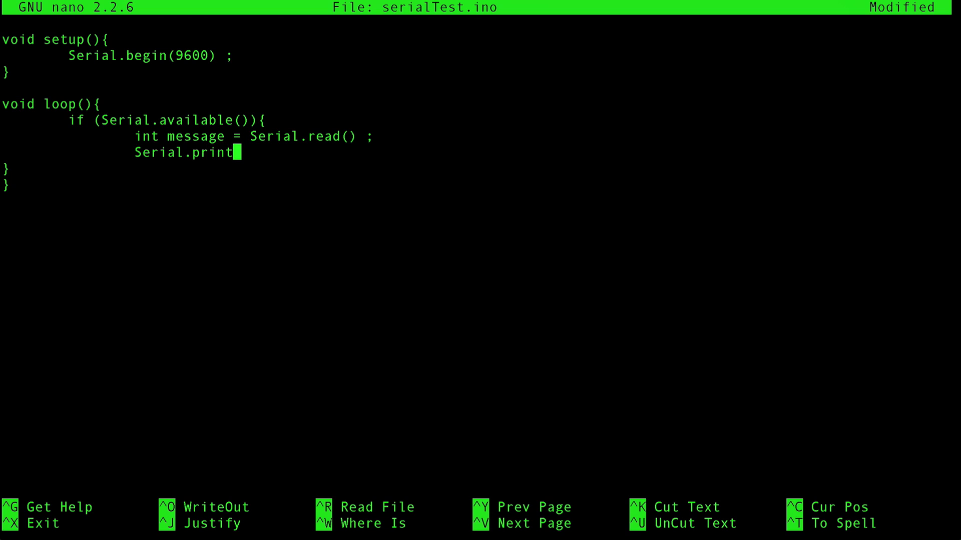
text(("Char)
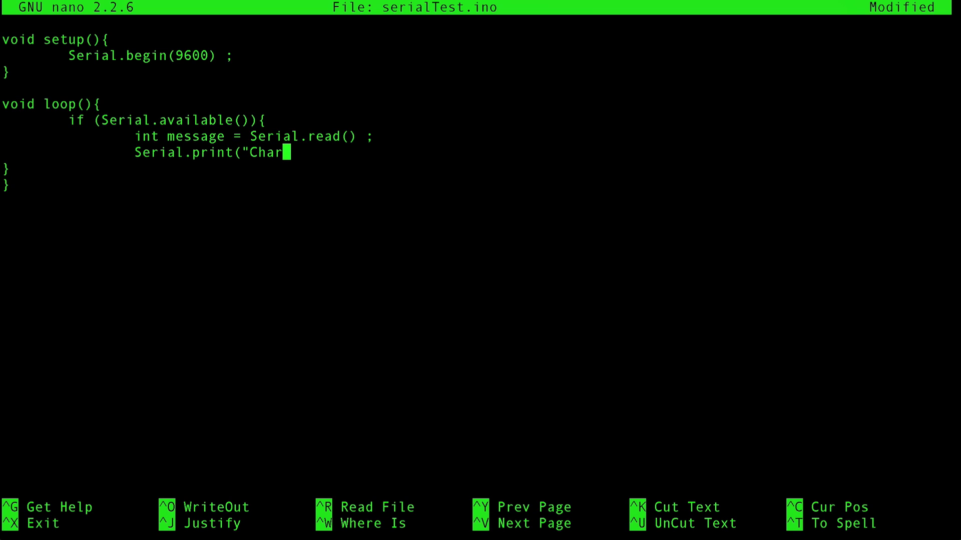
text(acter receiv)
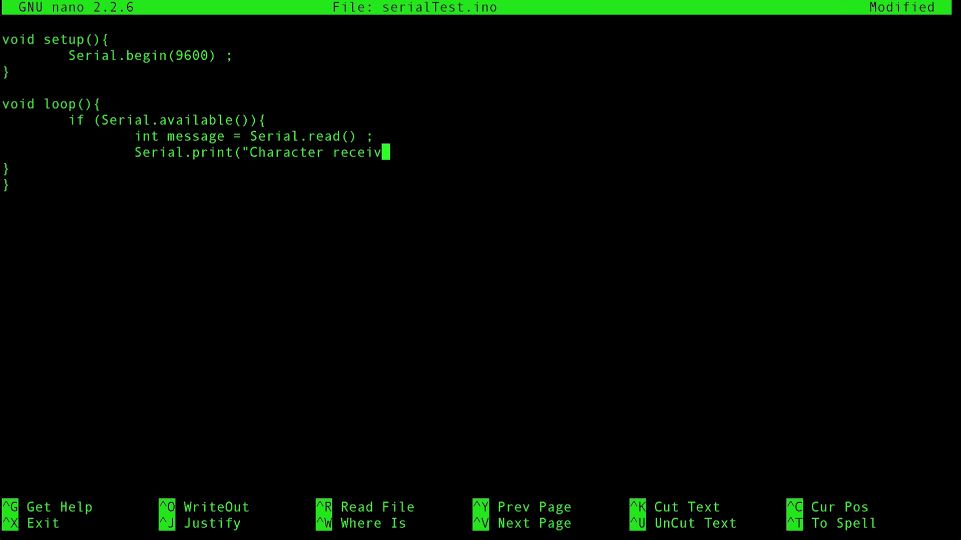
text(ed is: ") ;)
text(Serial)
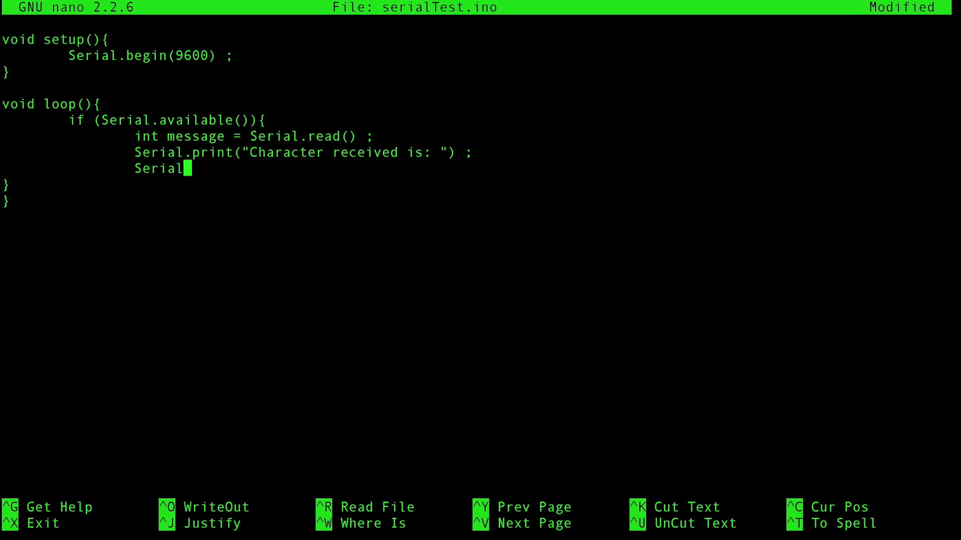
text(.println()
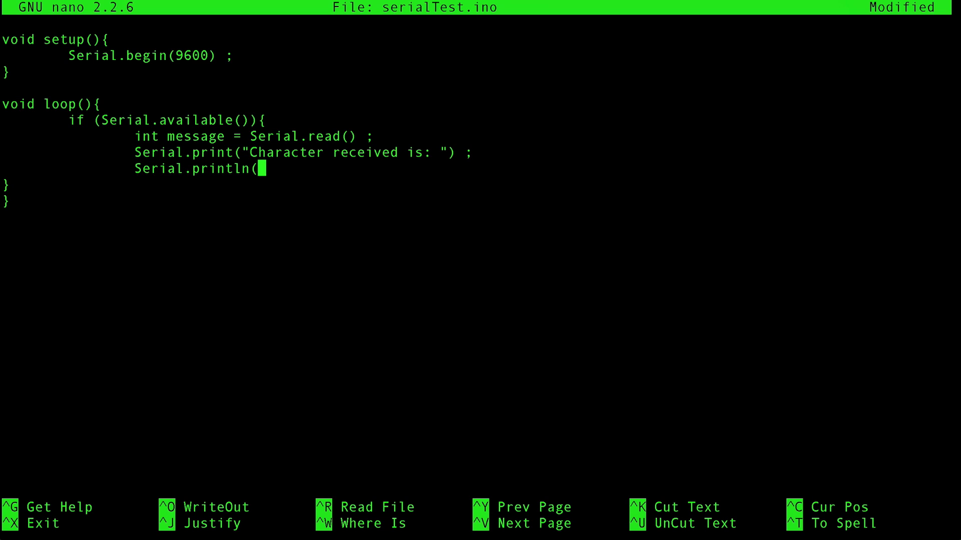
text(message,)
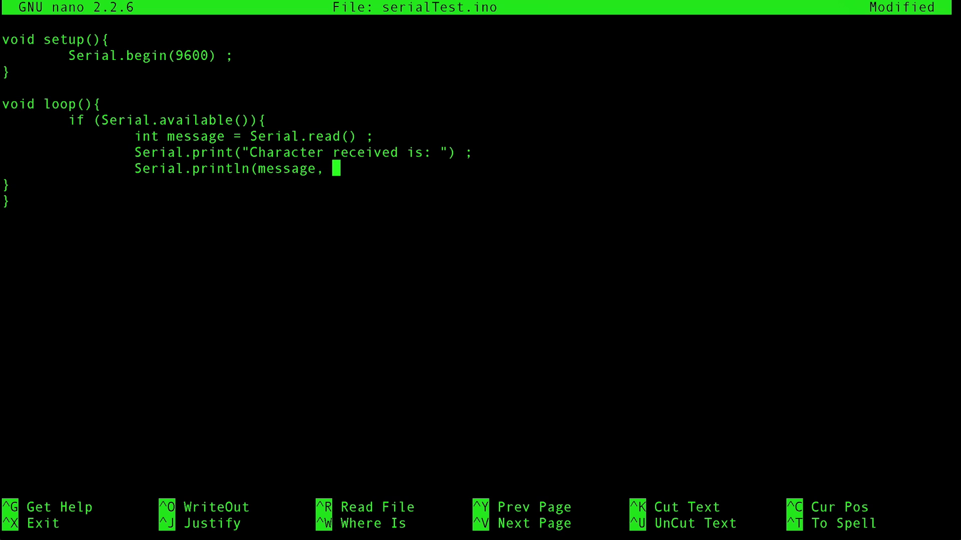
text(DEC)
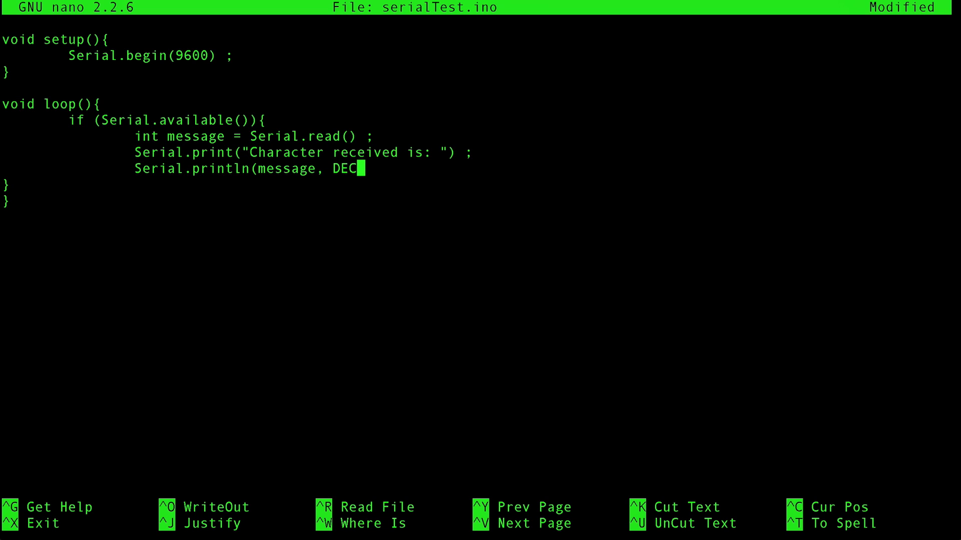
text() ;)
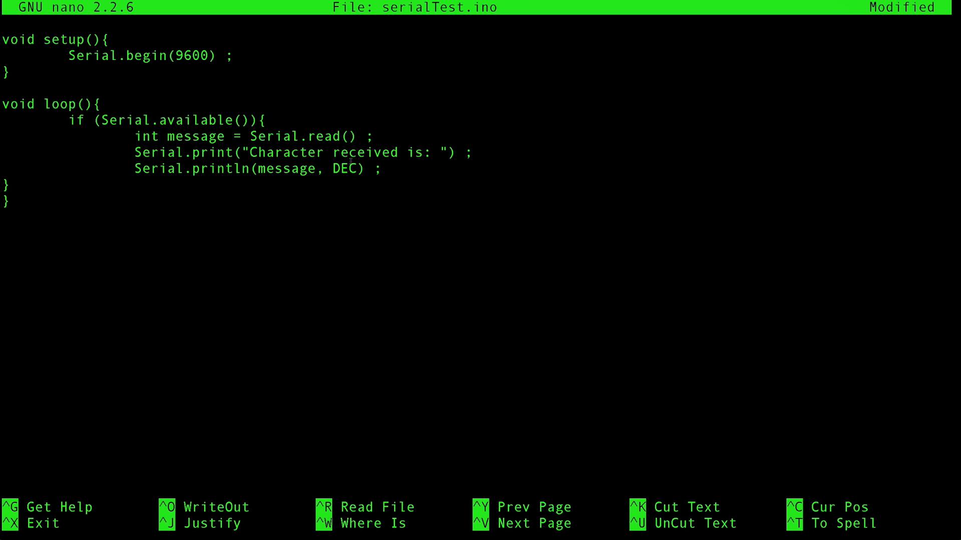
key(ctrl+x)
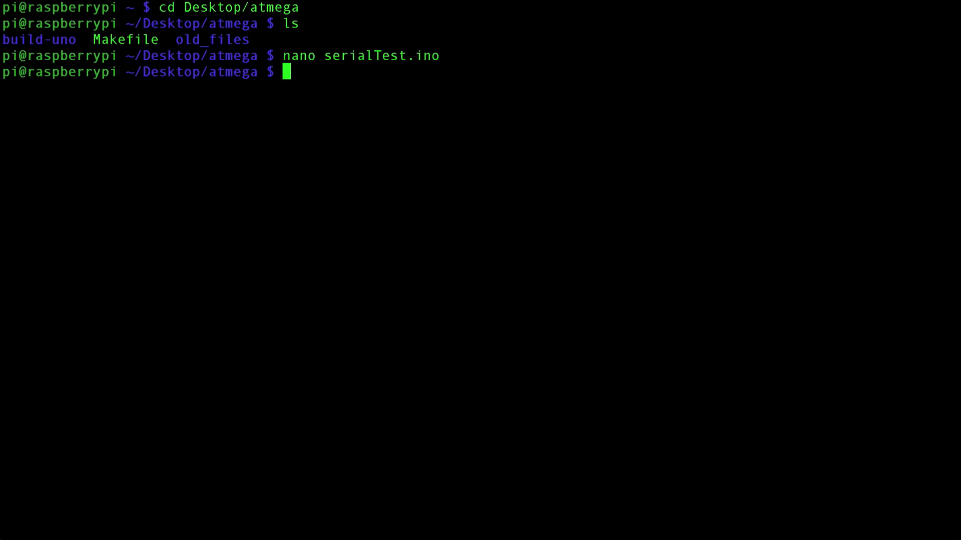
mouse_move(380, 101)
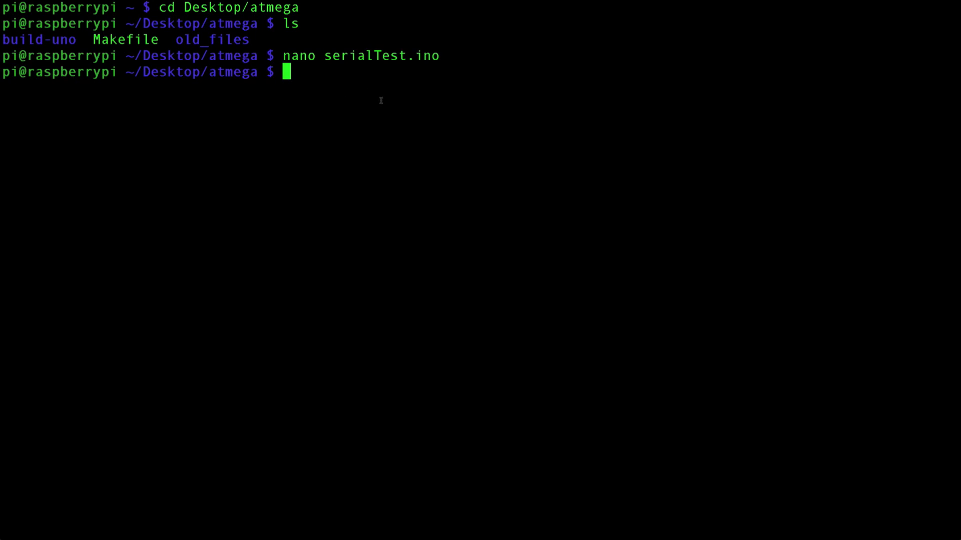
Compile the sketch with make and begin the nano upload.sh command.
text(make)
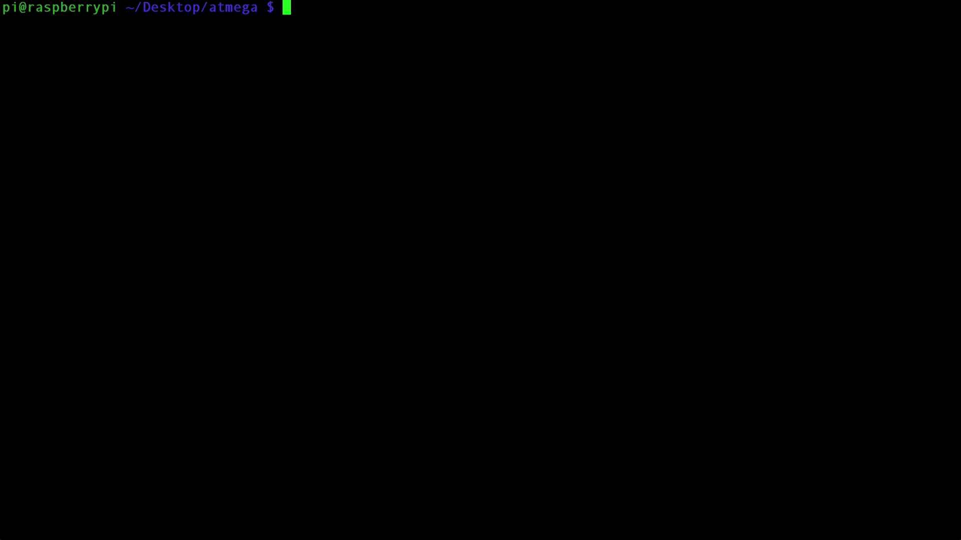
text(nano upload.)
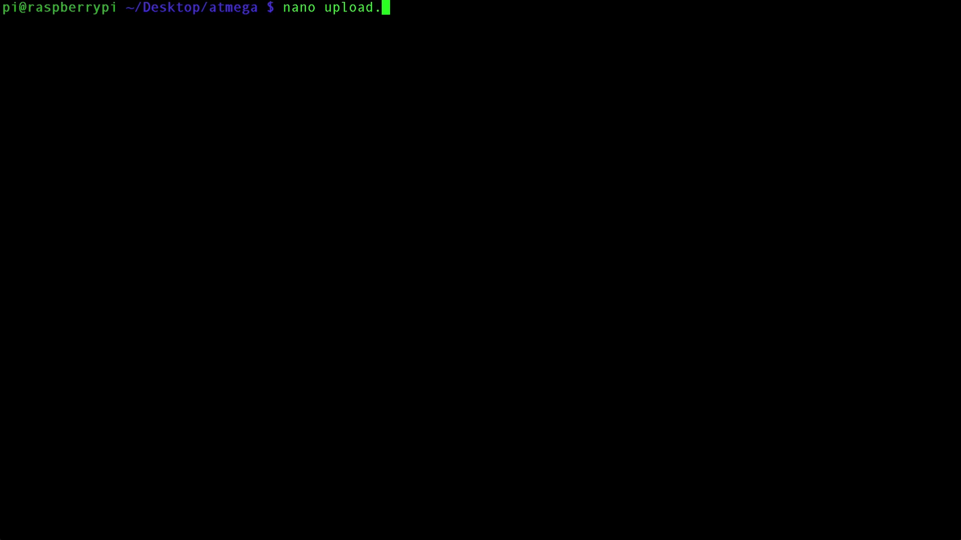
Open upload.sh and start it with the #!/bin/bash shebang.
text(sh)
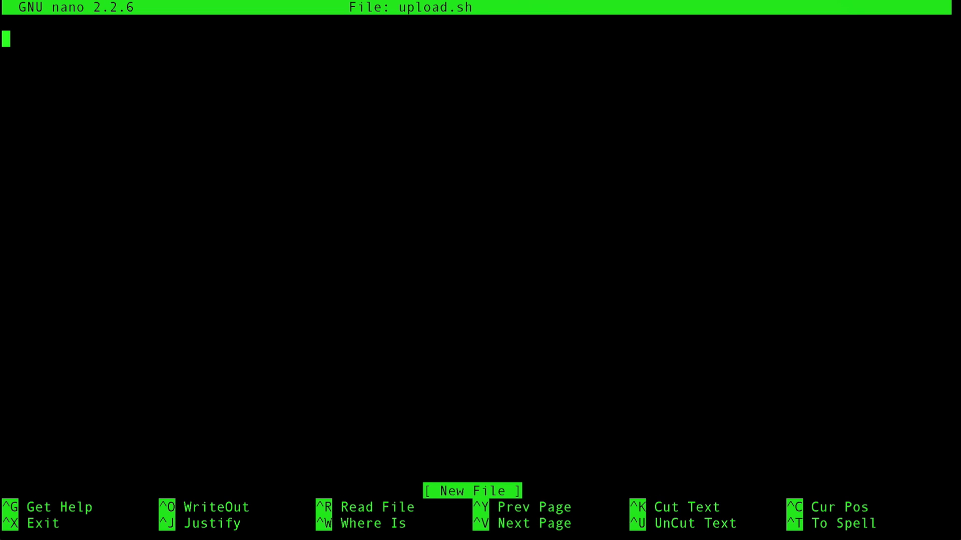
text(#)
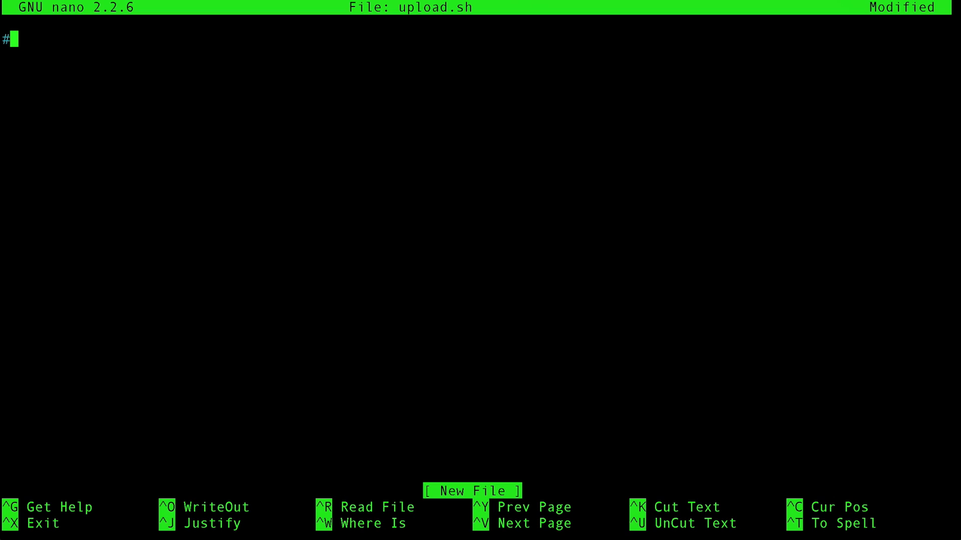
text(!/bin/bash)
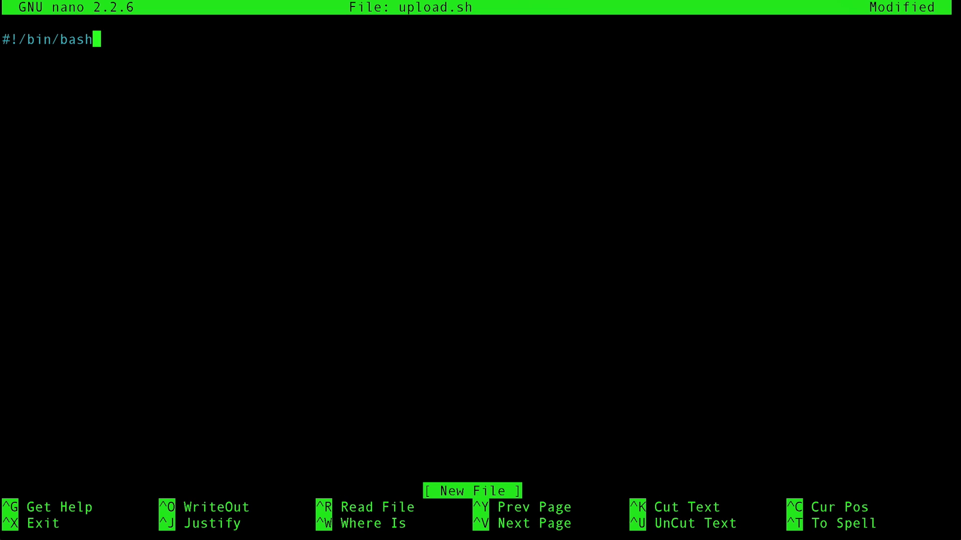
key(Enter)
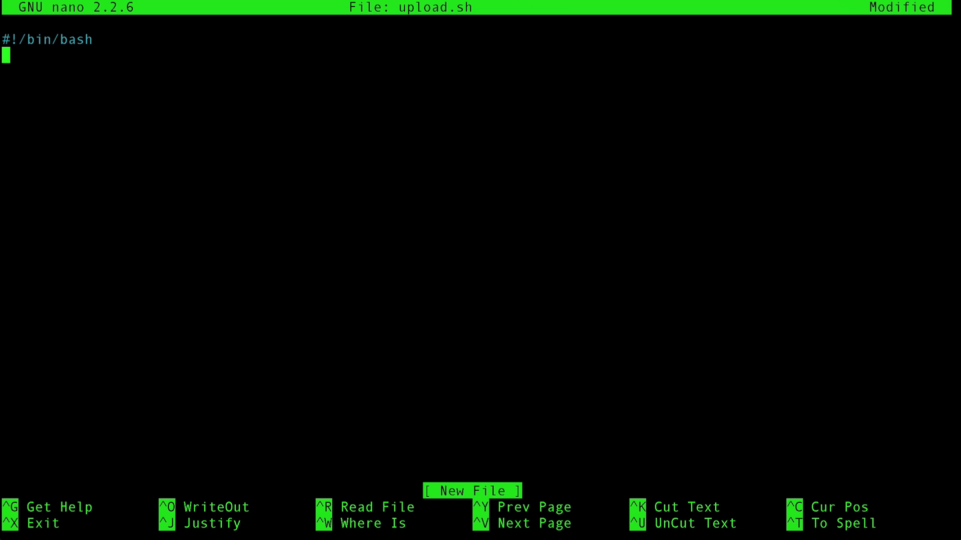
Add the avrdude -p m328p line flashing build-uno/atmega.hex, then save.
text(avrdude)
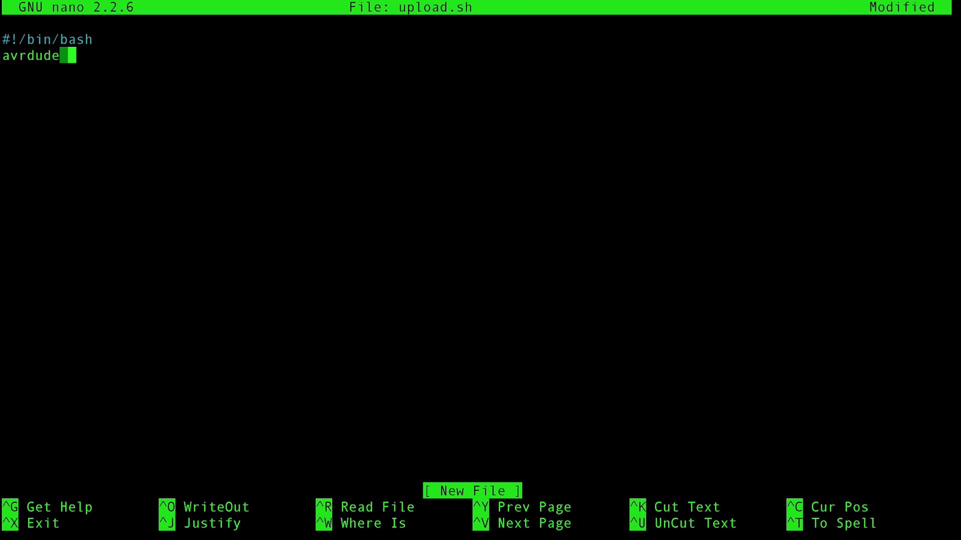
text(-p m32)
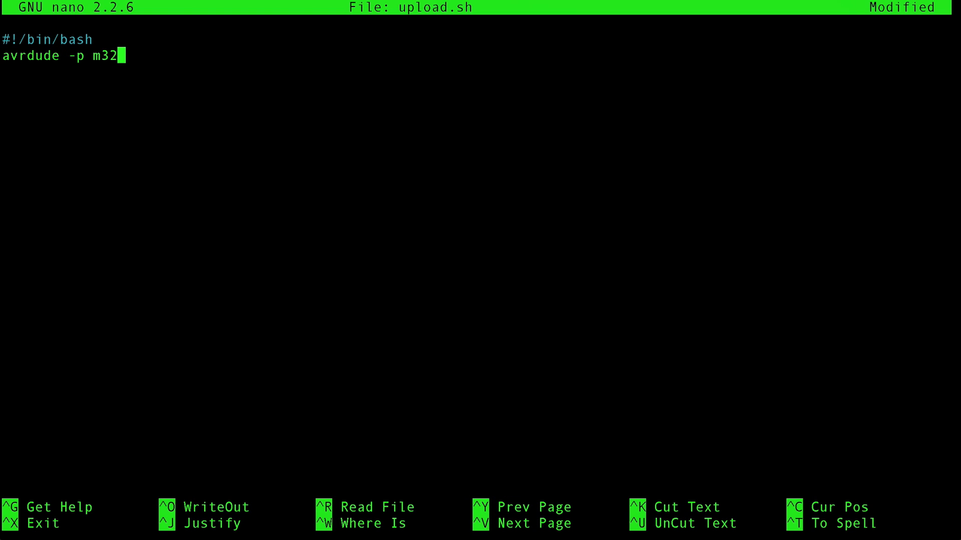
text(8p -c gpio -)
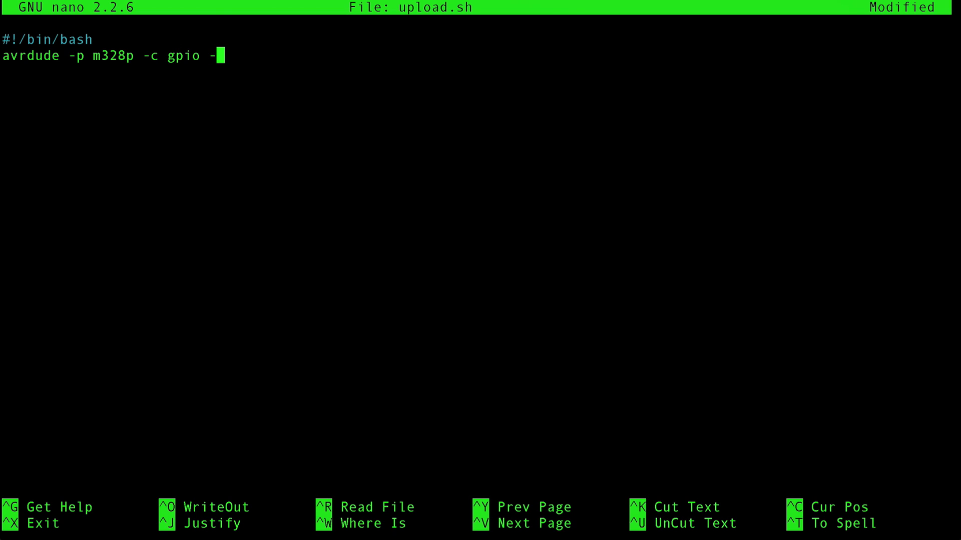
text(e -U flash)
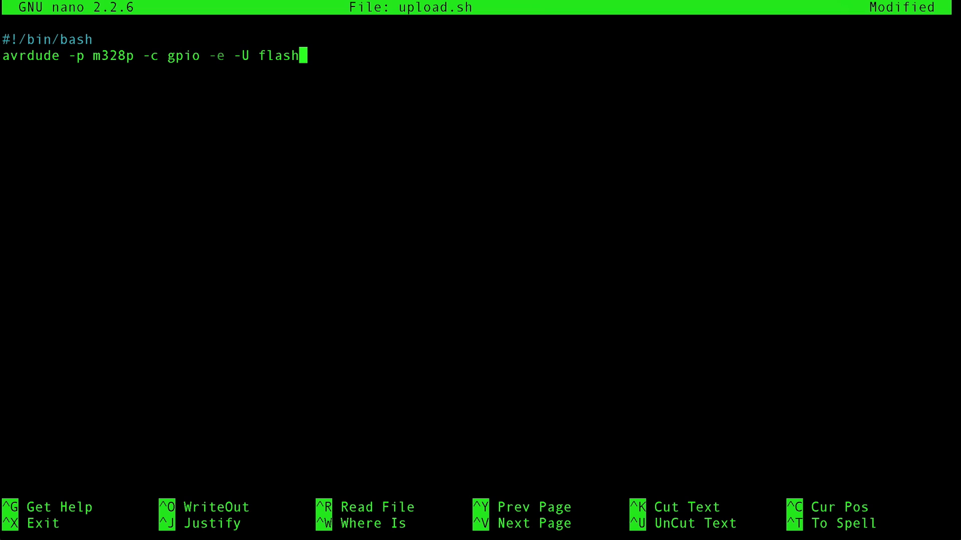
text(:w:)
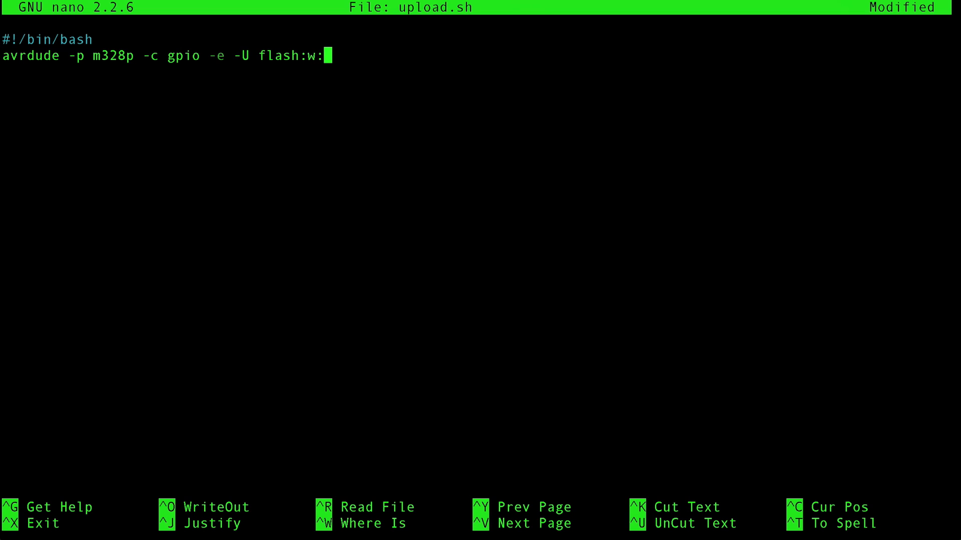
text(build-uno/)
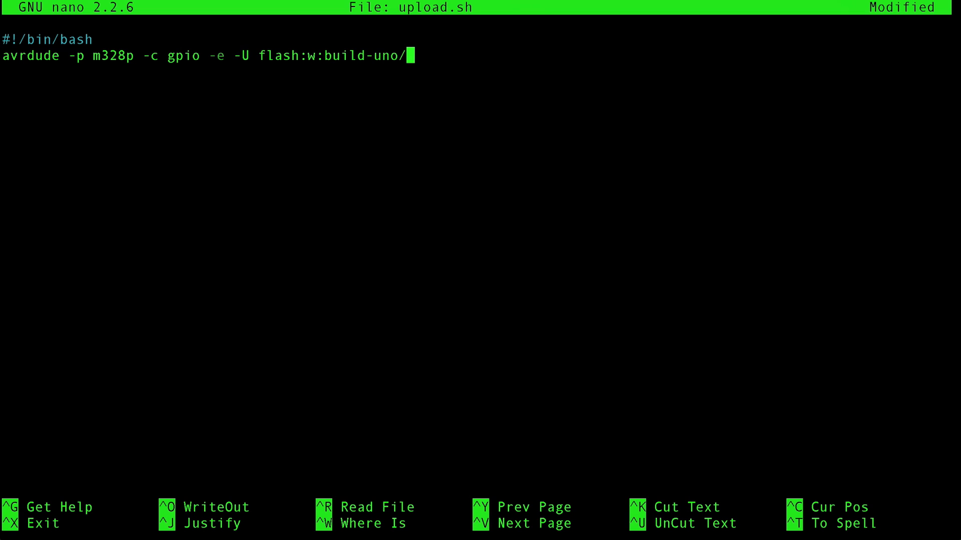
text(atmega.)
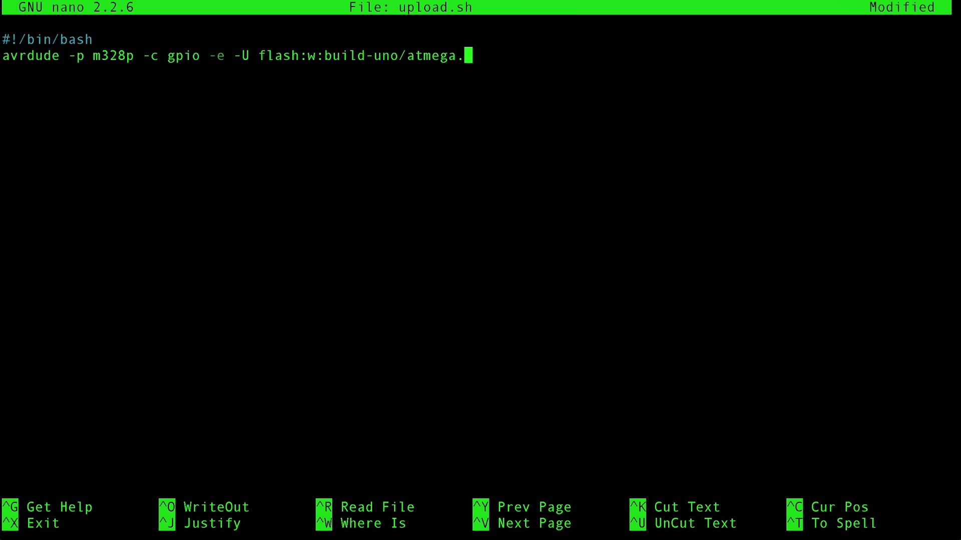
text(hex)
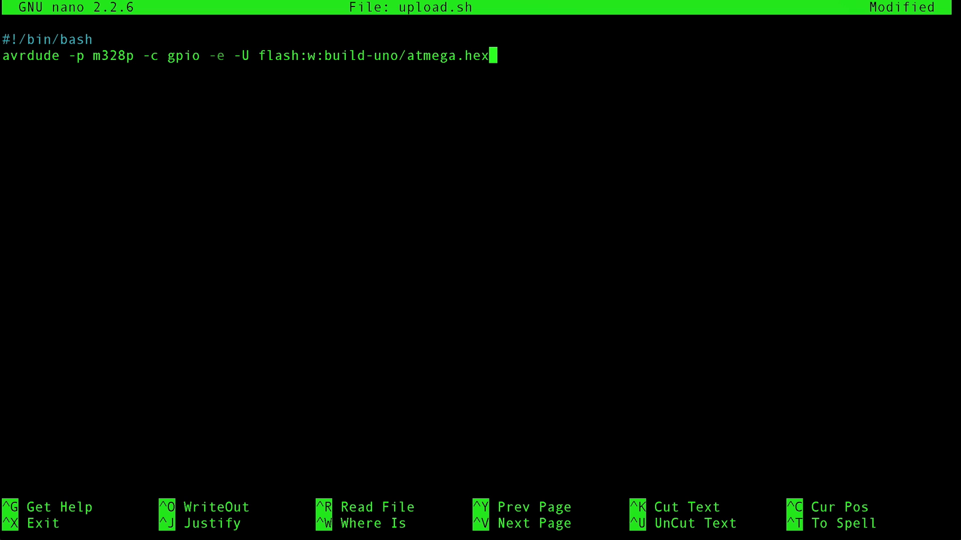
key(ctrl+o)
text(chmod)
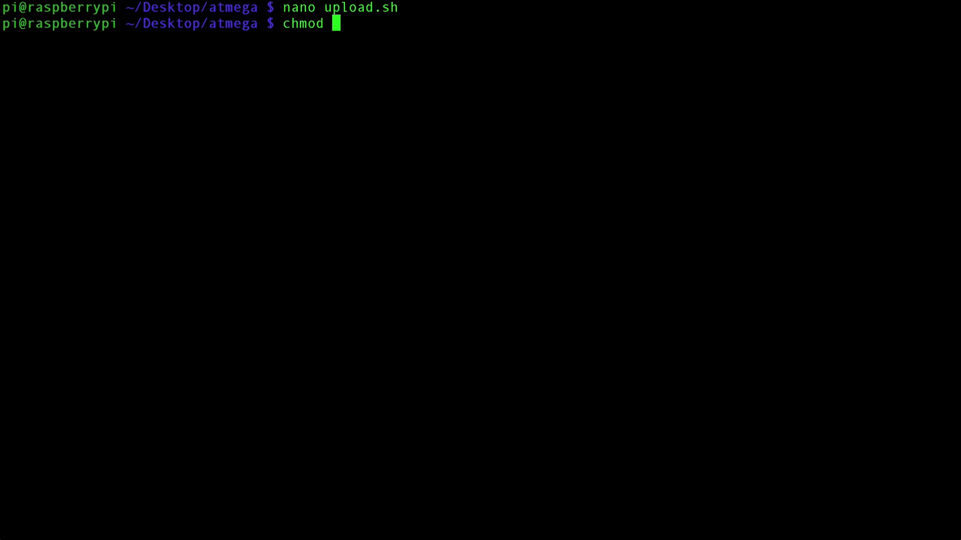
Make upload.sh executable with chmod u+x and run ./upload.sh.
text(u+x)
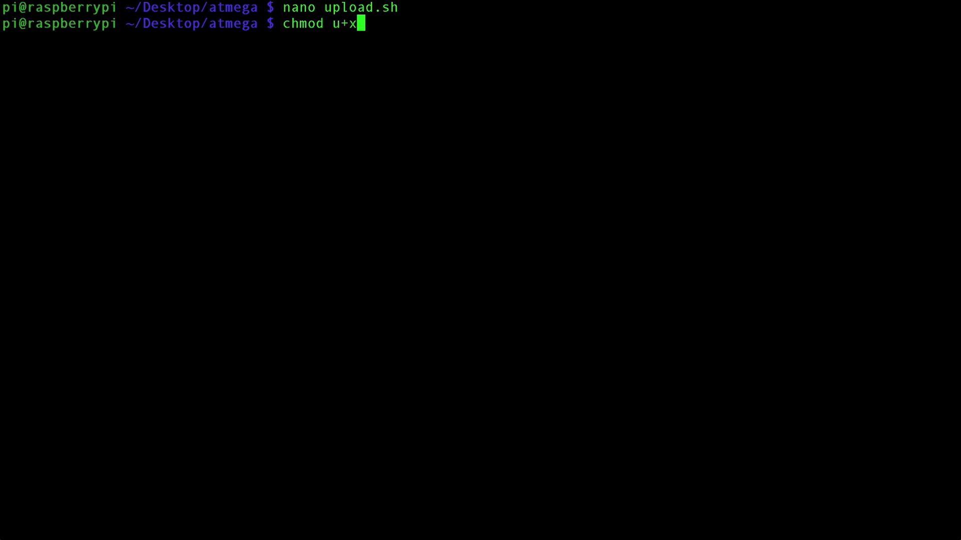
text(up)
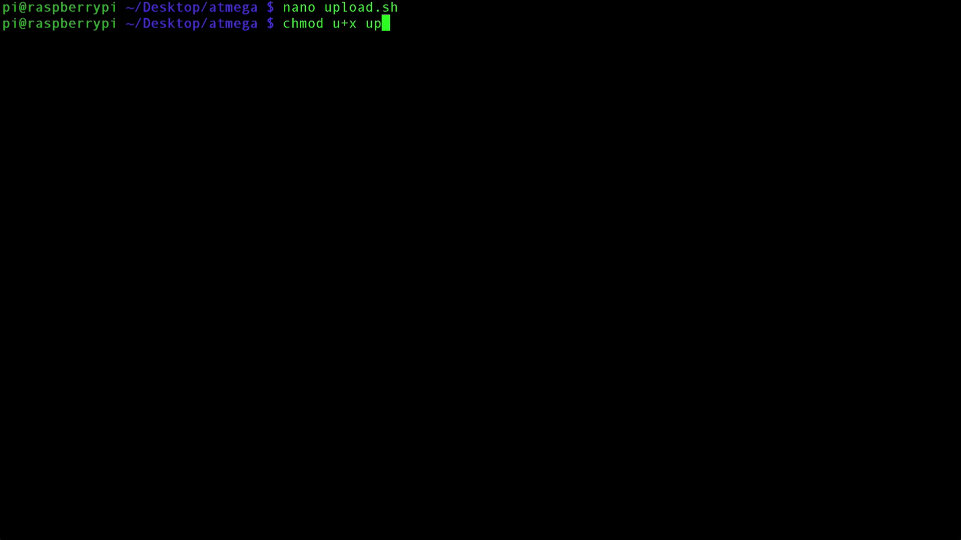
text(load.sh)
text(ls)
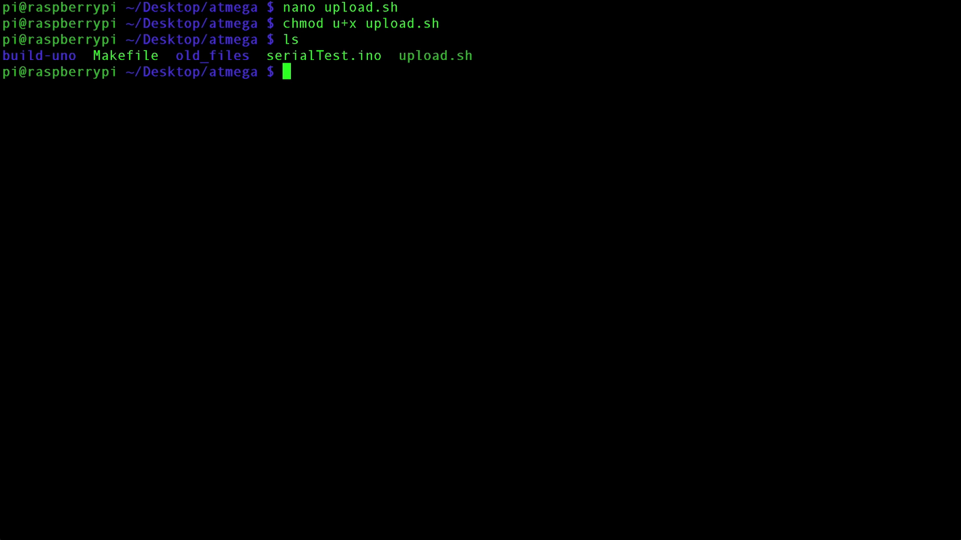
double_click(435, 55)
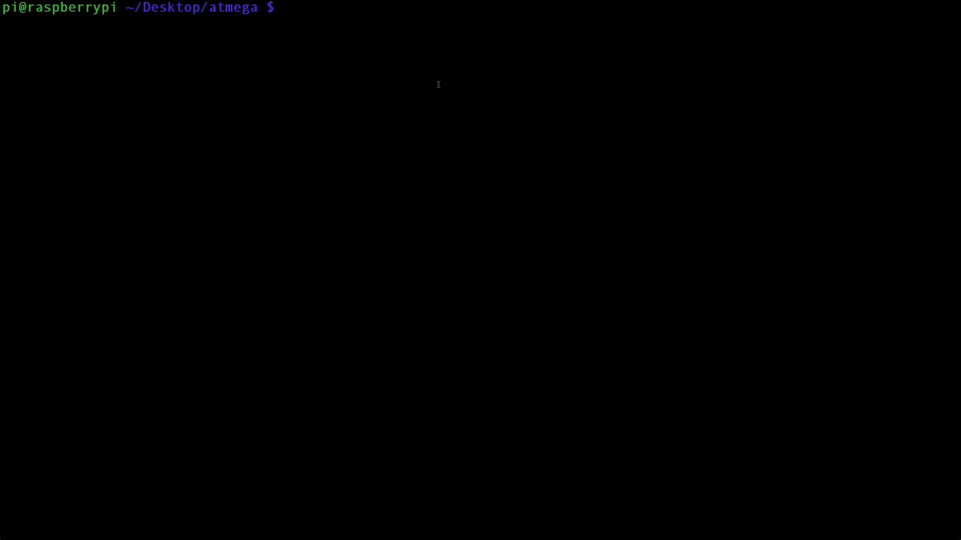
text(./)
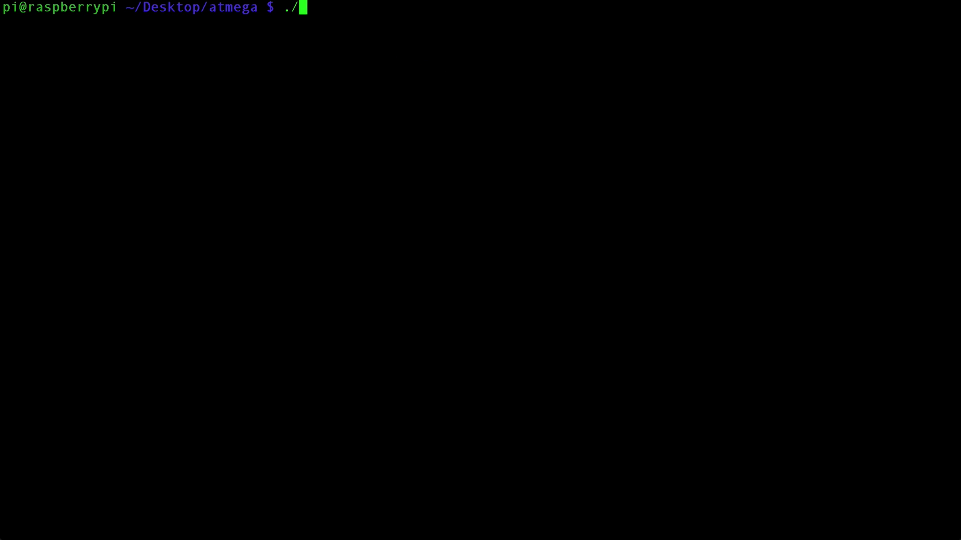
text(upload.sh)
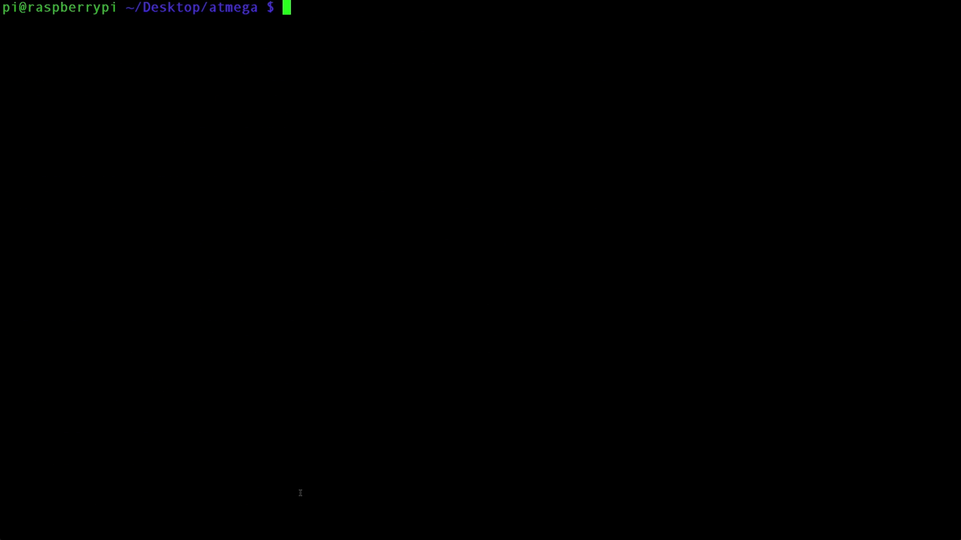
Launch minicom -b 9600 -o -D /dev/ttyAMA0.
text(mini)
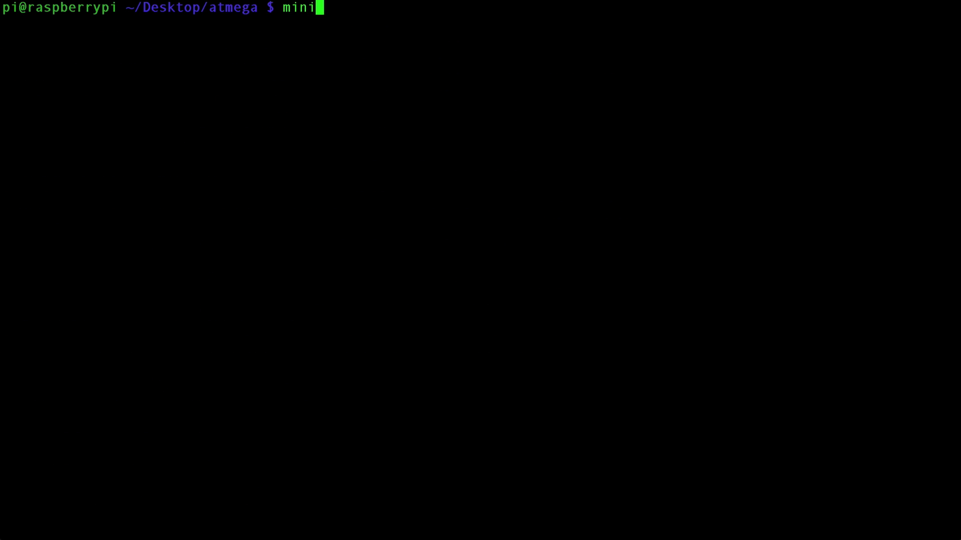
text(com)
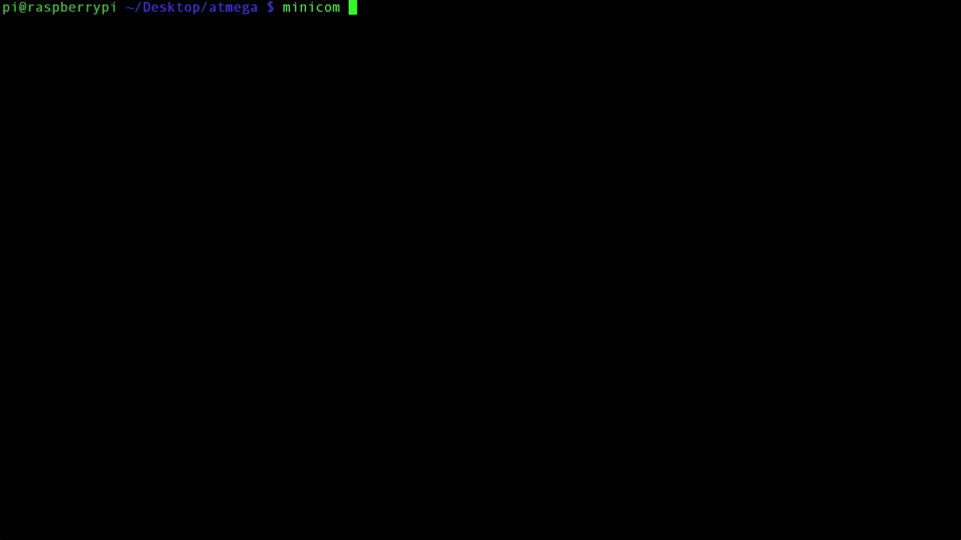
text(-b 9600)
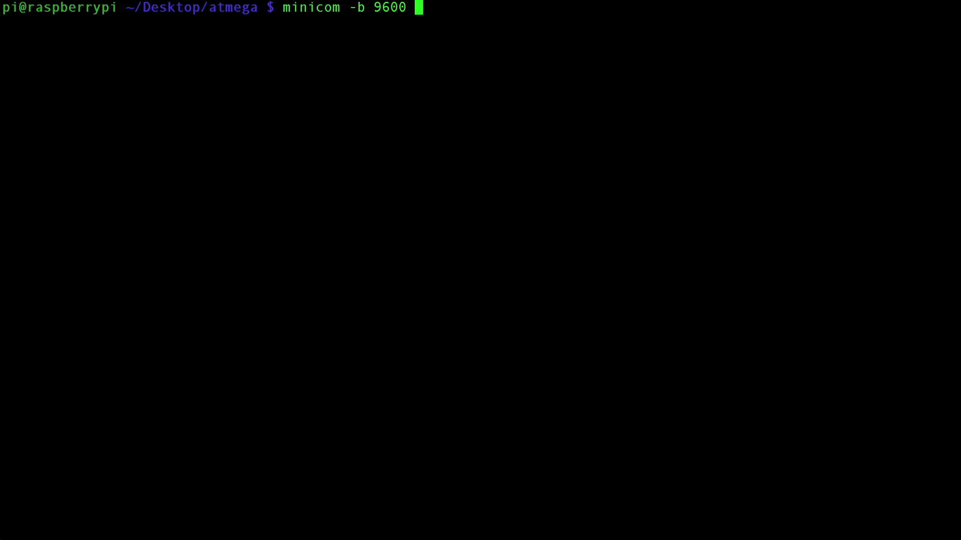
text(-o -D /dev/)
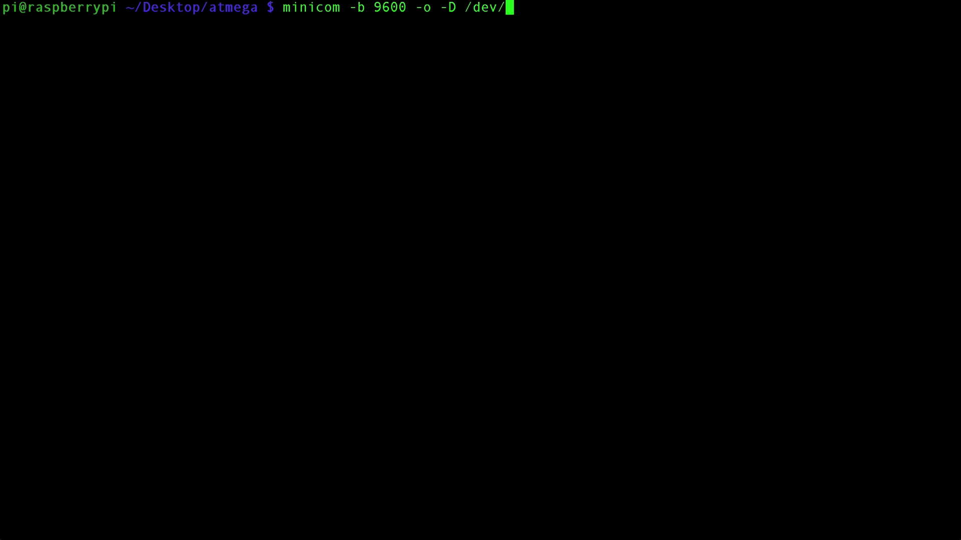
text(ttyAMA0)
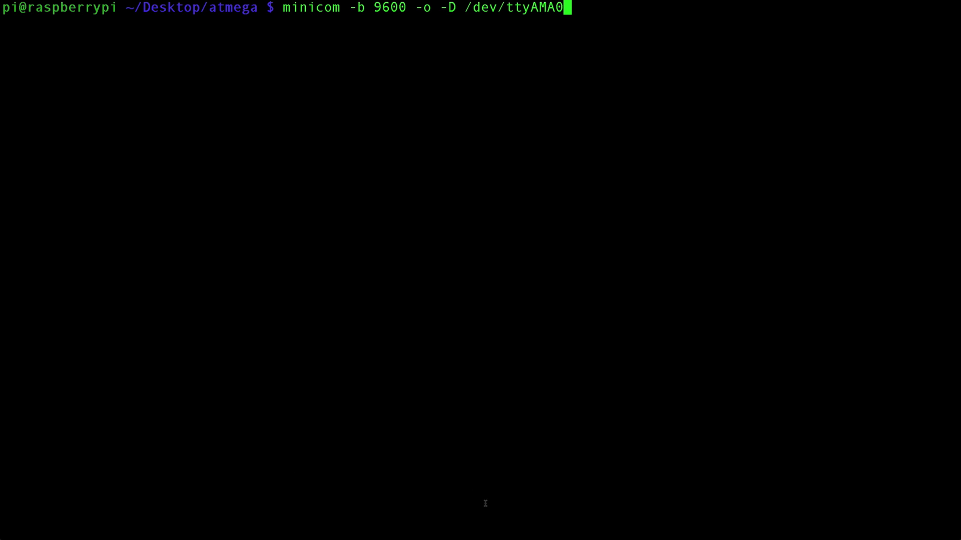
double_click(533, 8)
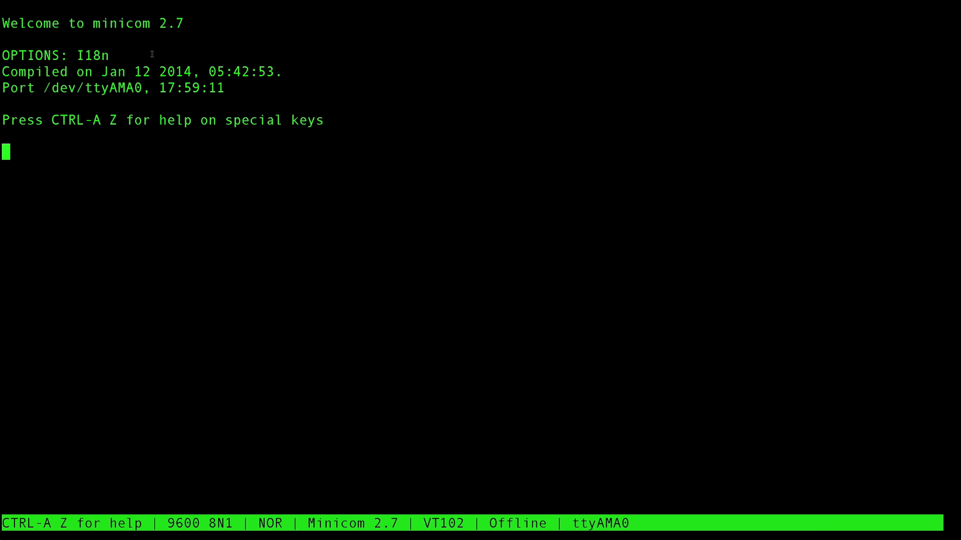
mouse_move(92, 160)
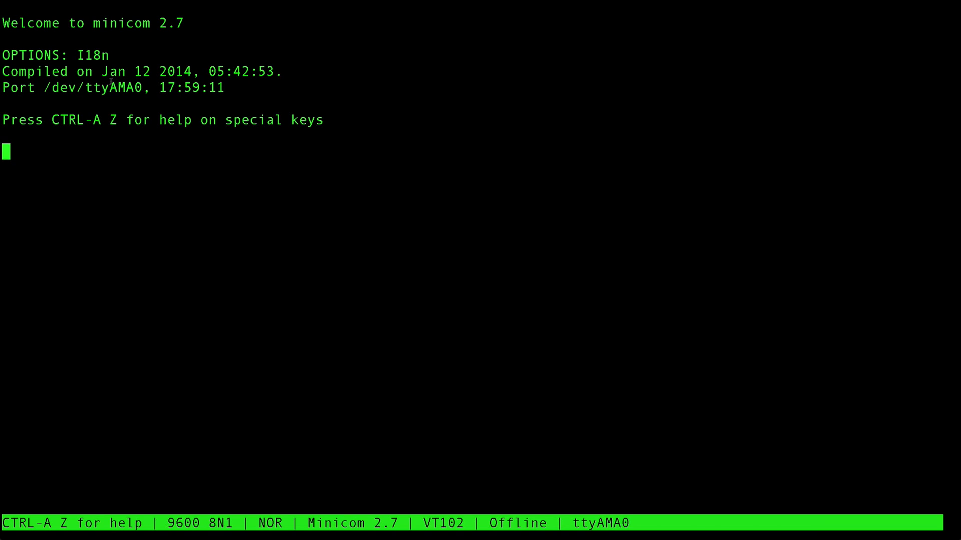
mouse_move(93, 183)
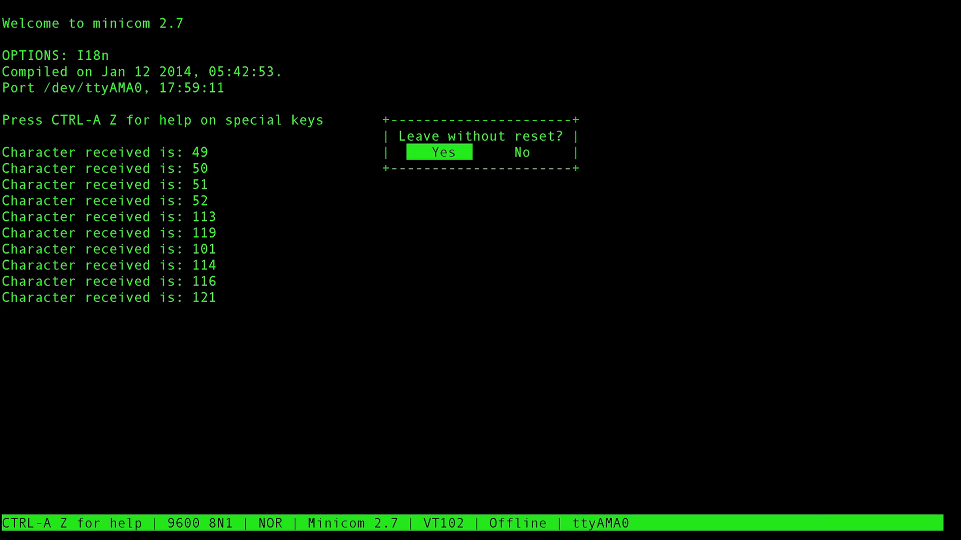
Confirm Yes to leave minicom without reset.
key(Enter)
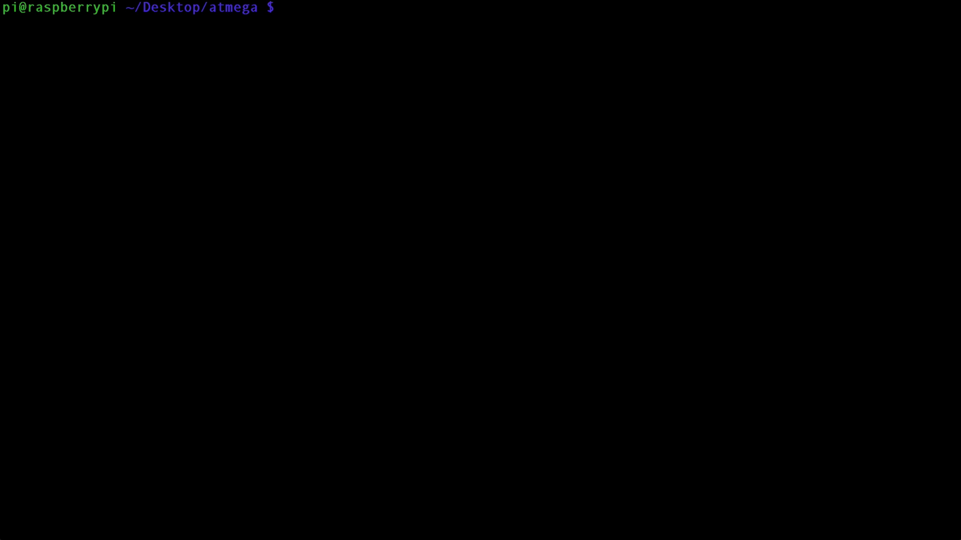